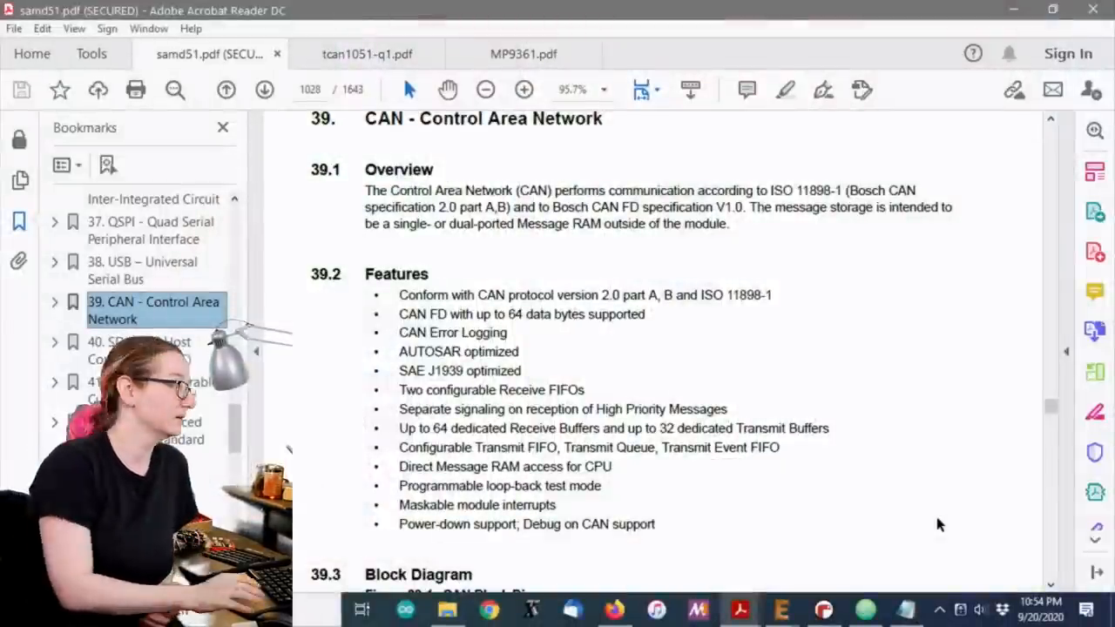
Scroll the CAN chapter from 39.1 Overview through the block diagram to 39.4 and 39.5
{"action": "scroll", "scroll_direction": "up", "scroll_amount": 3}
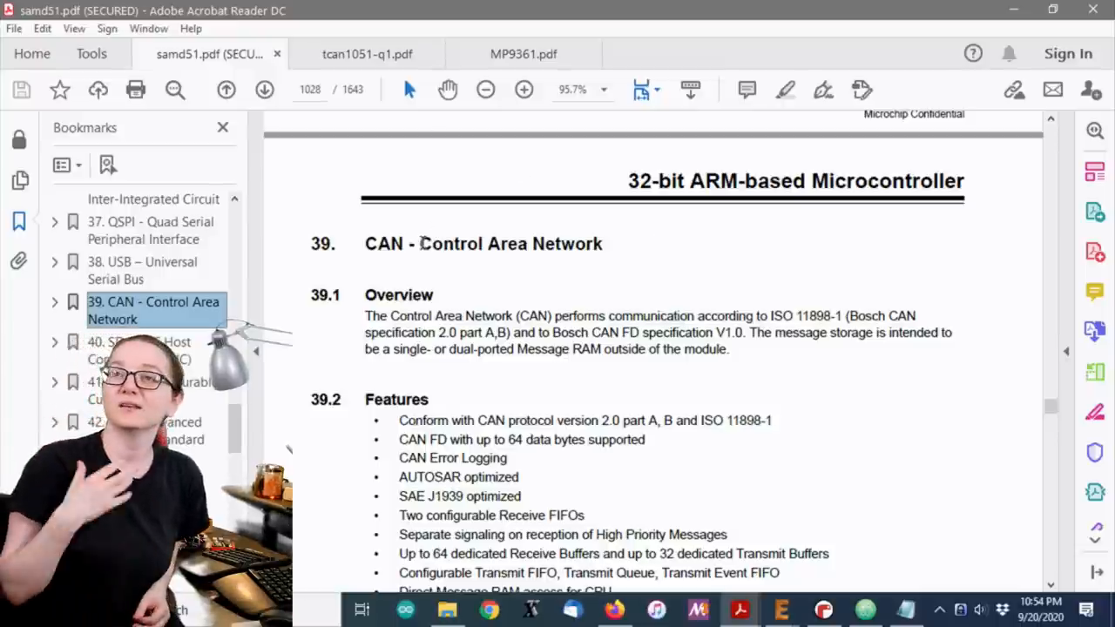
{"action": "scroll", "scroll_direction": "down", "scroll_amount": 3}
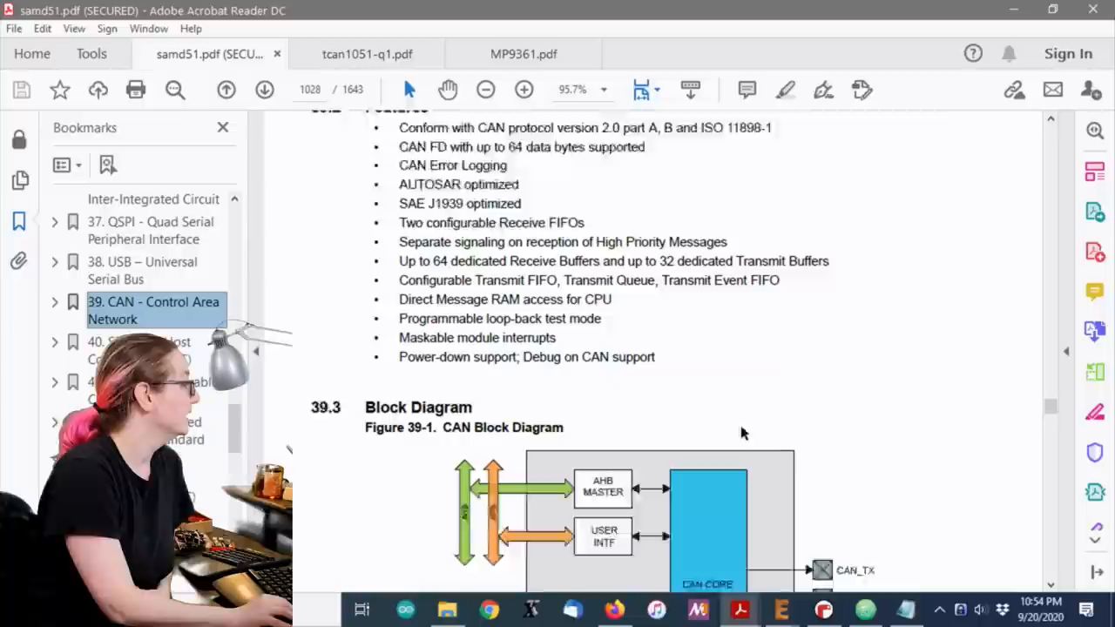
{"action": "scroll", "scroll_direction": "down", "scroll_amount": 3}
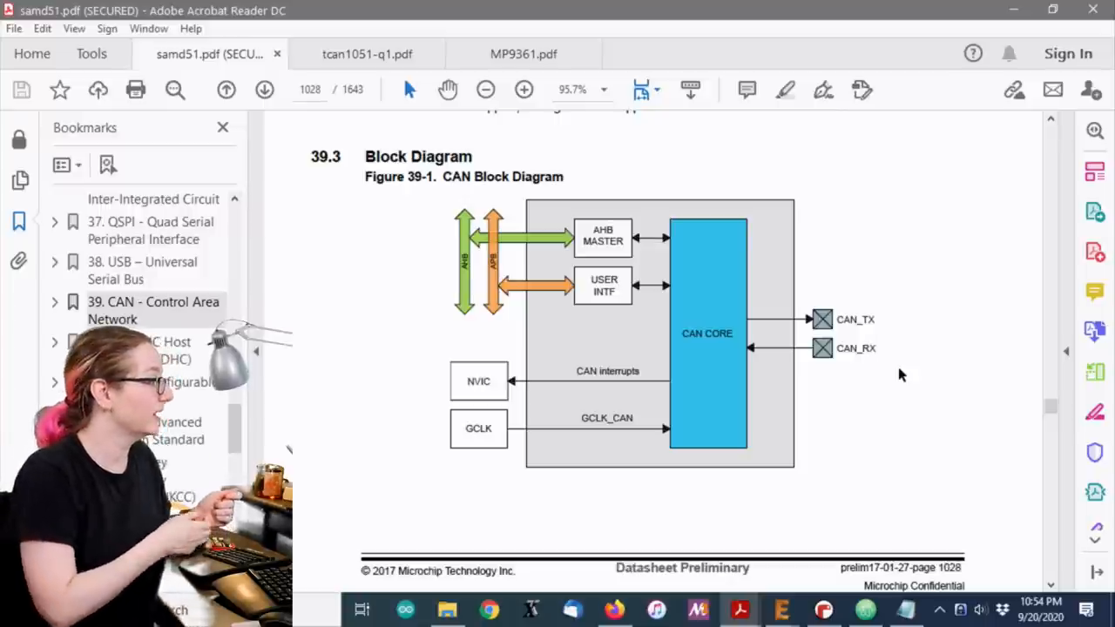
{"action": "scroll", "scroll_direction": "down", "scroll_amount": 3}
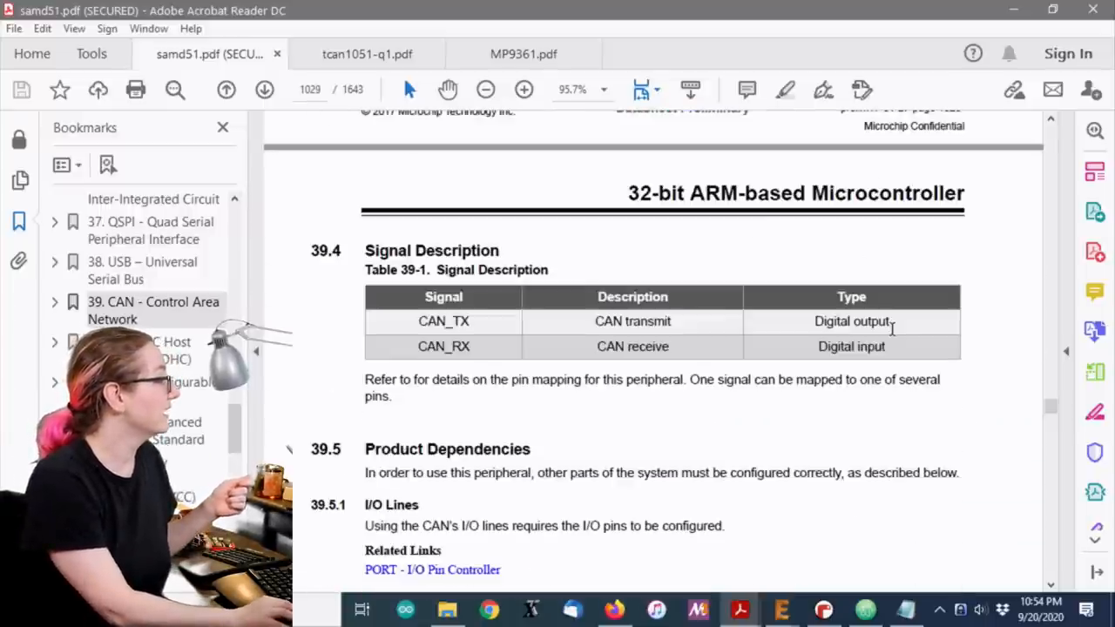
{"action": "scroll", "scroll_direction": "down", "scroll_amount": 3}
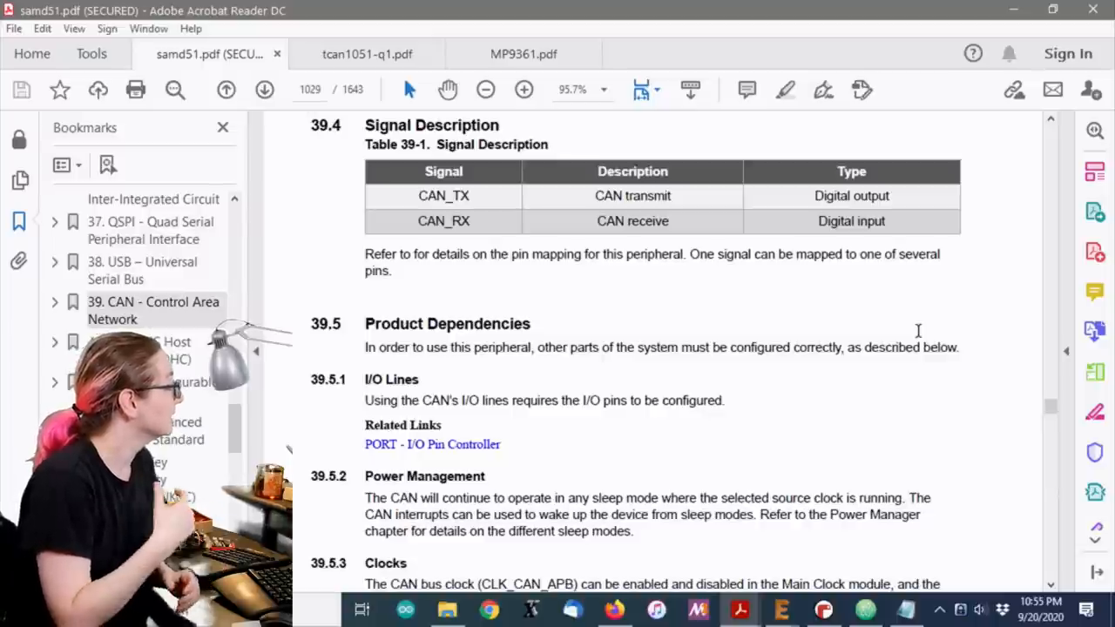
{"action": "mouse_move", "coordinate": [366, 54]}
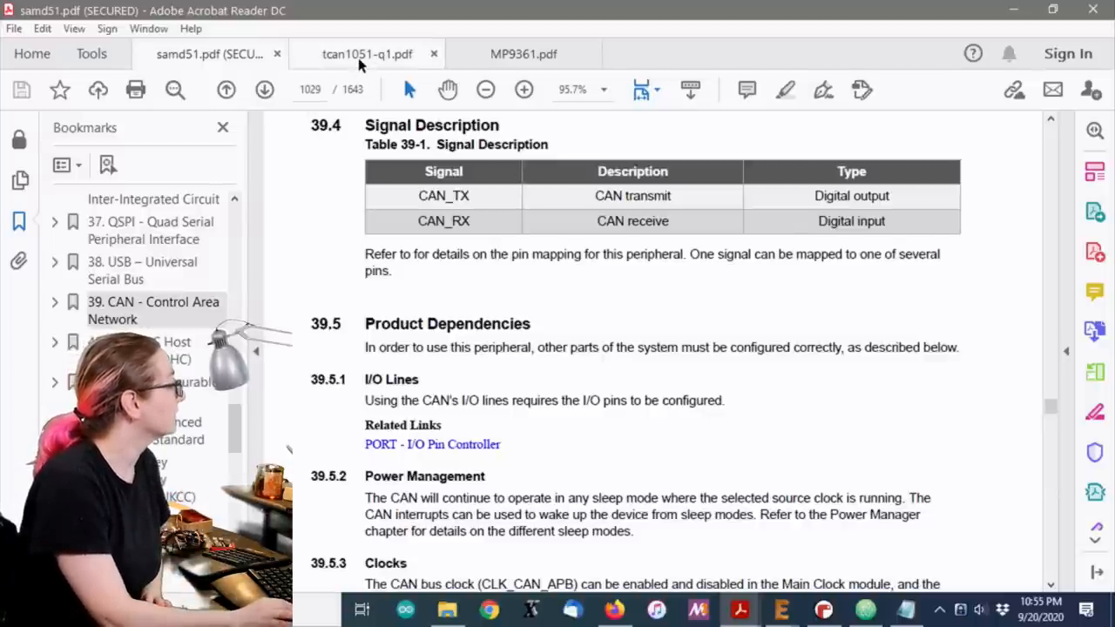
Switch to tcan1051-q1.pdf, reach section 6 Pin Configurations, and zoom into the D package pinout
{"action": "left_click", "coordinate": [366, 54]}
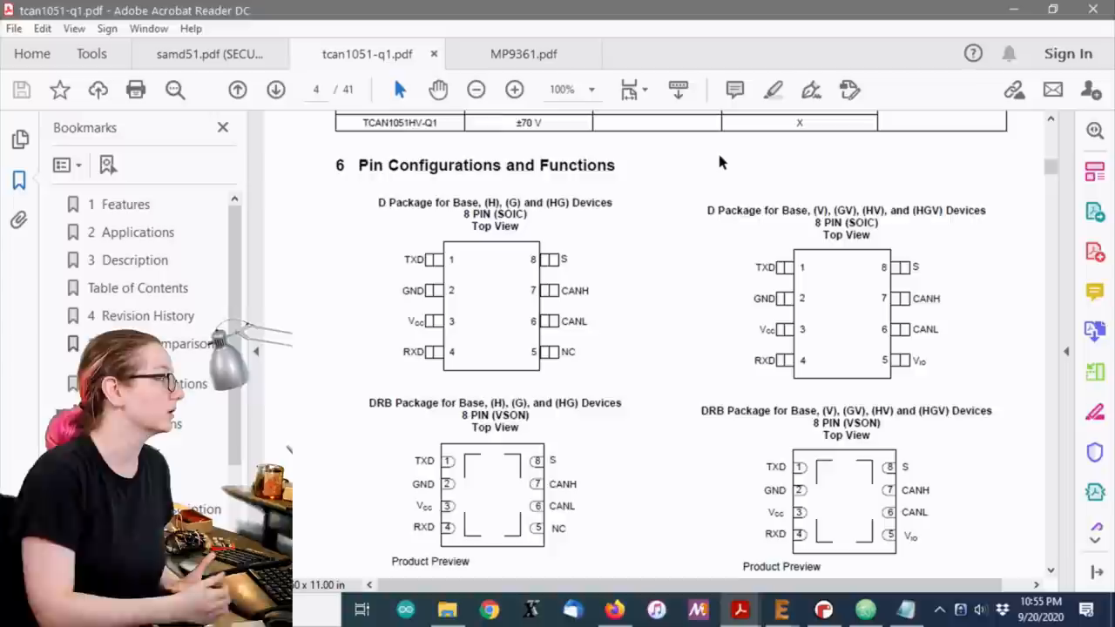
{"action": "scroll", "scroll_direction": "up", "scroll_amount": 3}
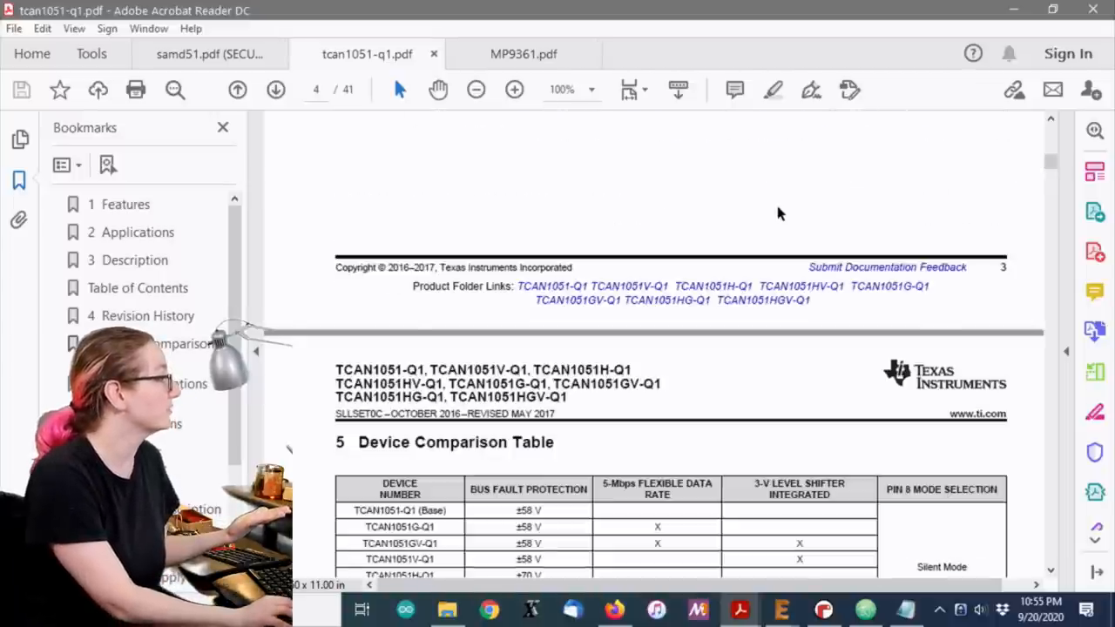
{"action": "scroll", "scroll_direction": "down", "scroll_amount": 3}
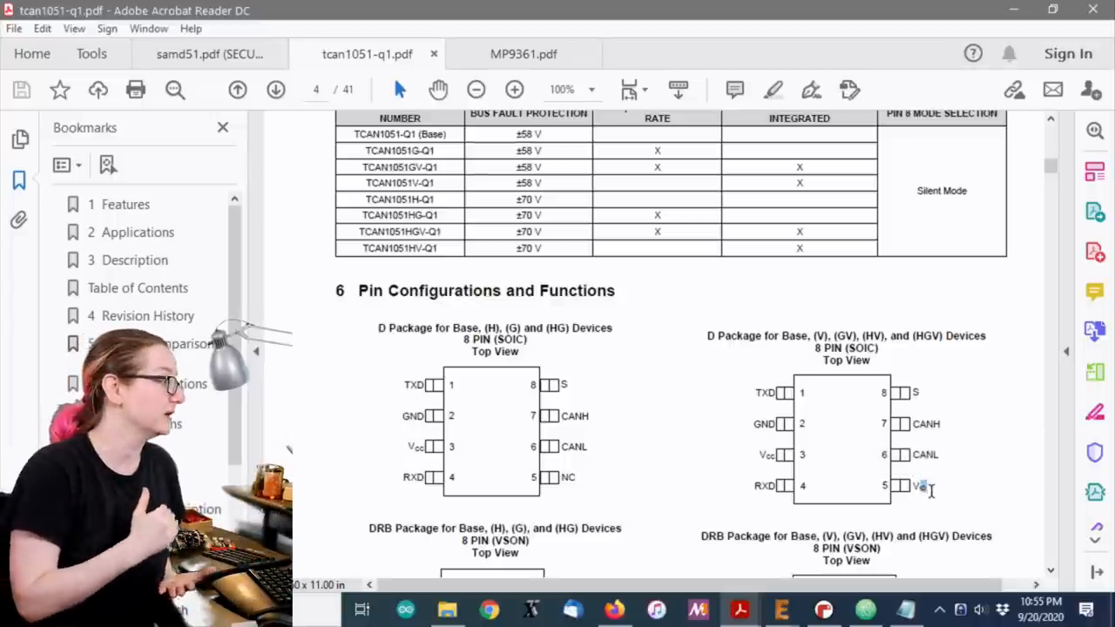
{"action": "mouse_move", "coordinate": [745, 463]}
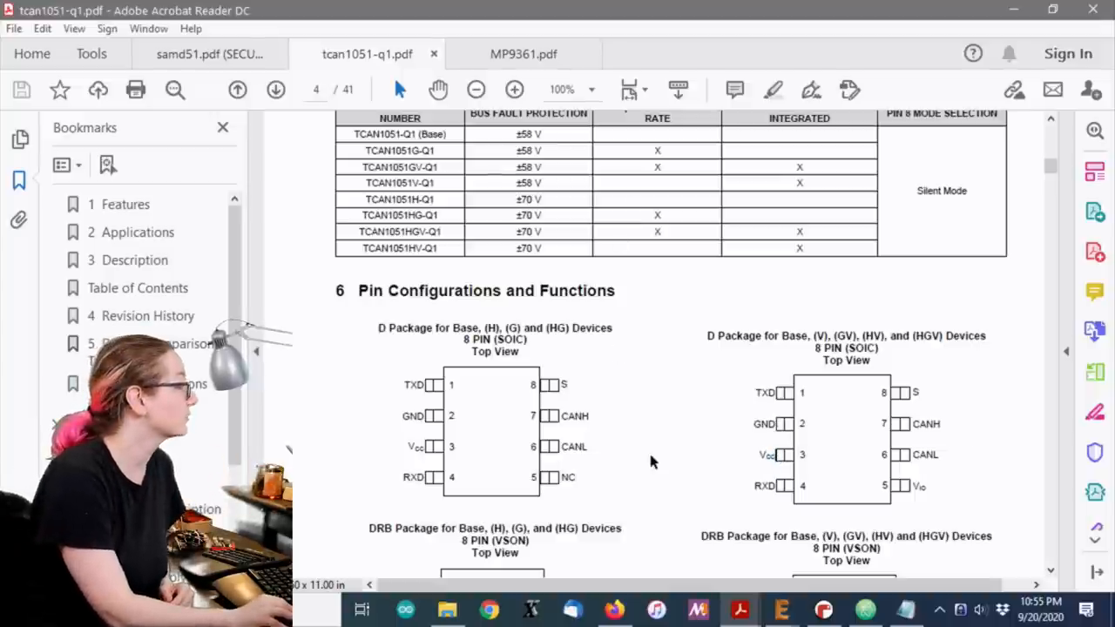
{"action": "left_click", "coordinate": [237, 90]}
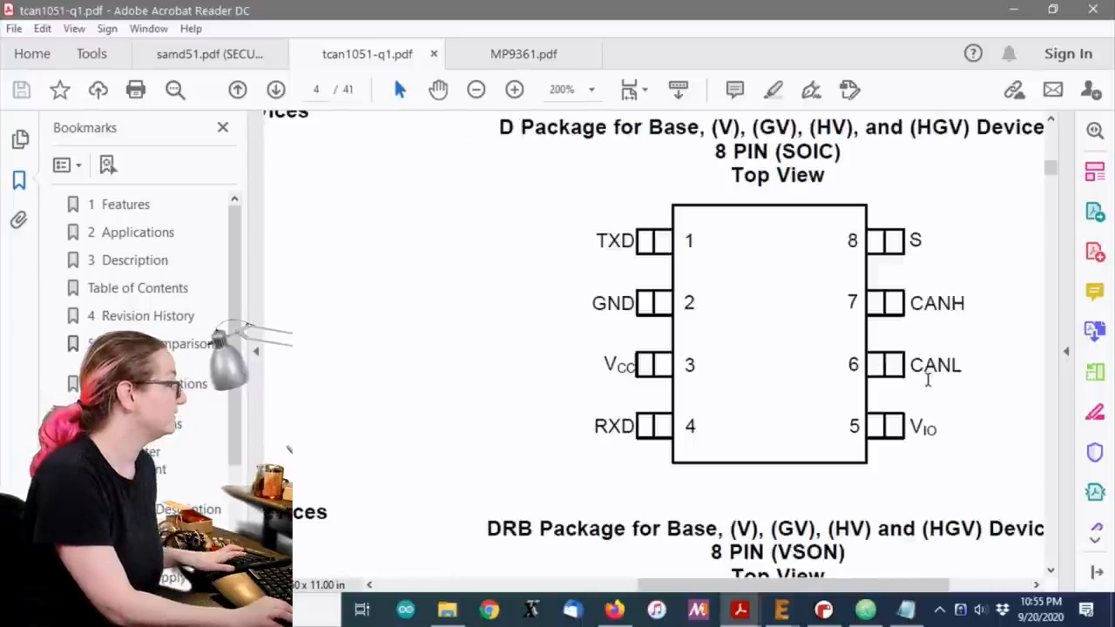
Bring the Mu editor window with code.py in front of the zoomed pin diagram
{"action": "double_click", "coordinate": [618, 366]}
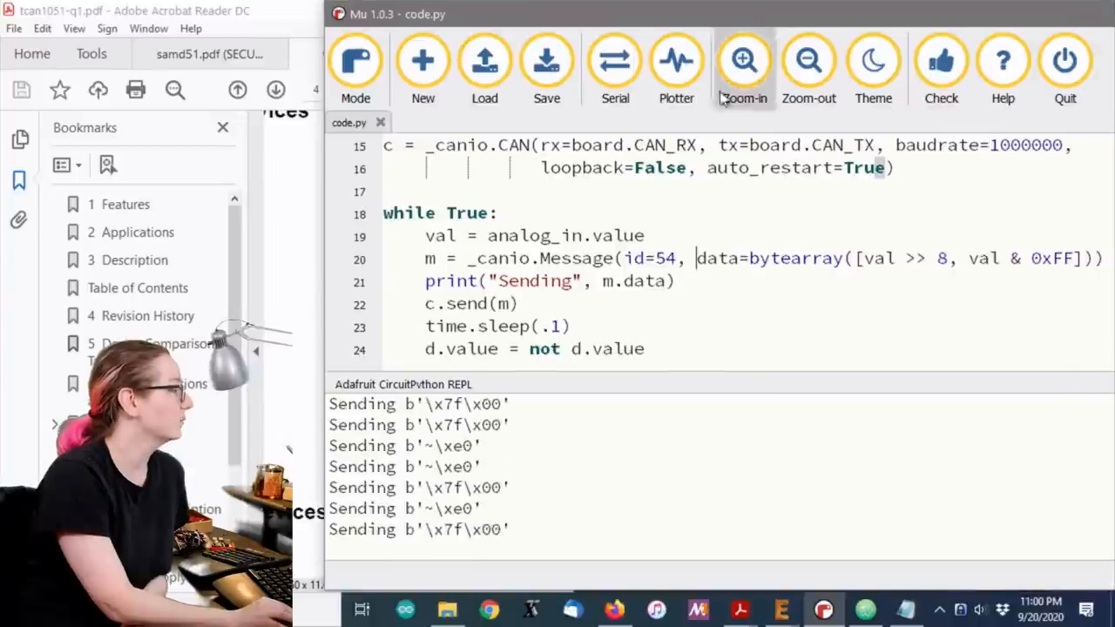
Leave the Mu/Atom code windows and return to the tcan1051-q1.pdf window in Acrobat
{"action": "left_click", "coordinate": [864, 610]}
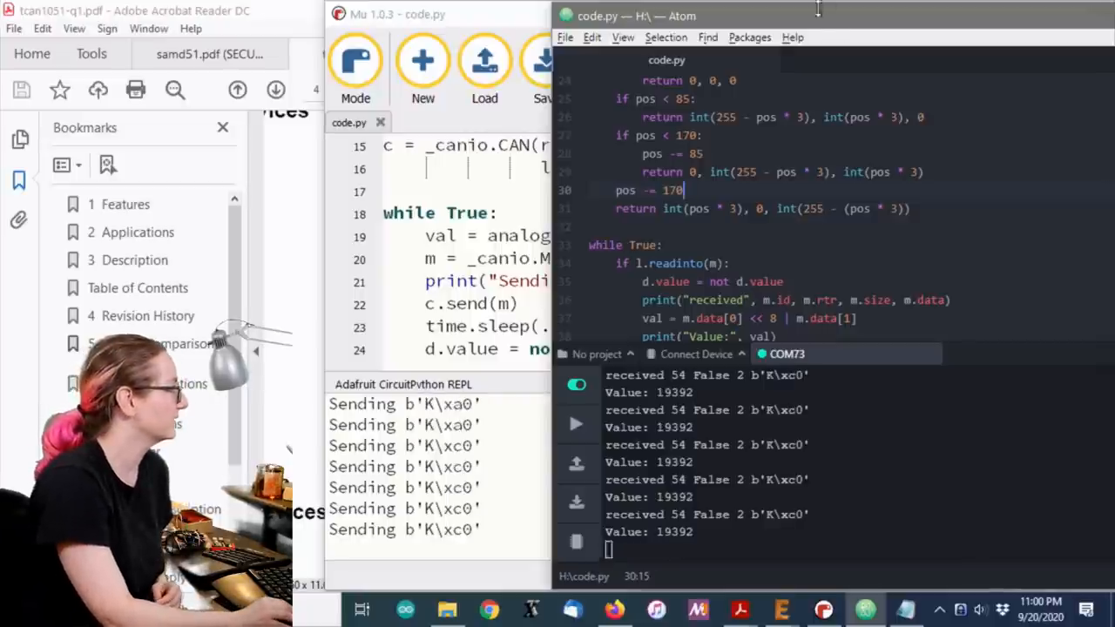
{"action": "left_click", "coordinate": [131, 10]}
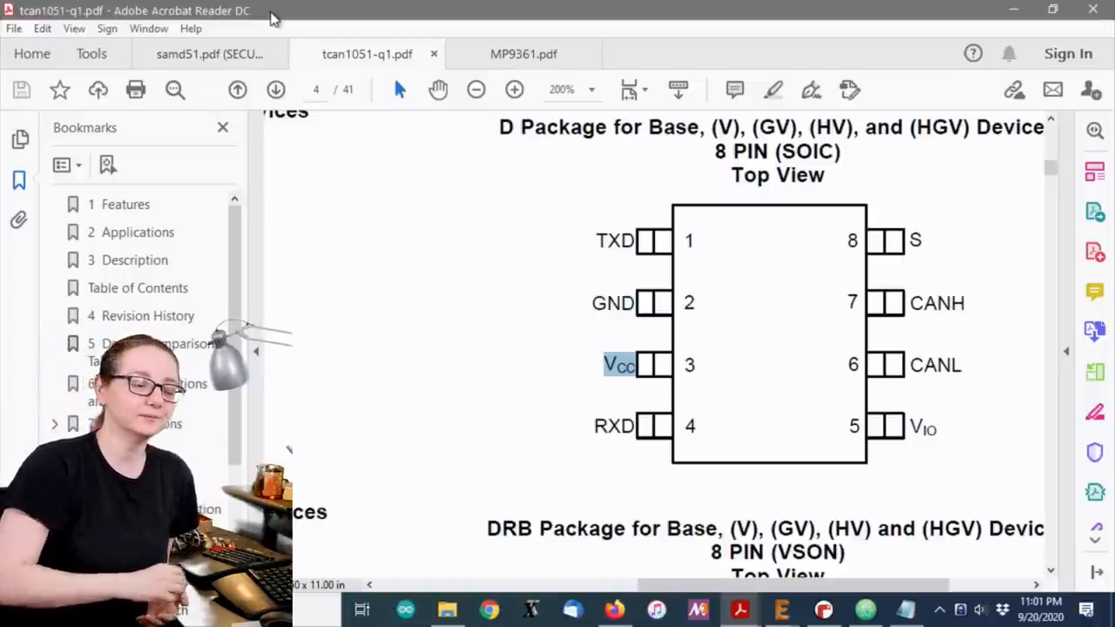
Scroll page 4 to view the D and DRB package pin diagrams with VCC and VIO pins
{"action": "scroll", "scroll_direction": "up", "scroll_amount": 3}
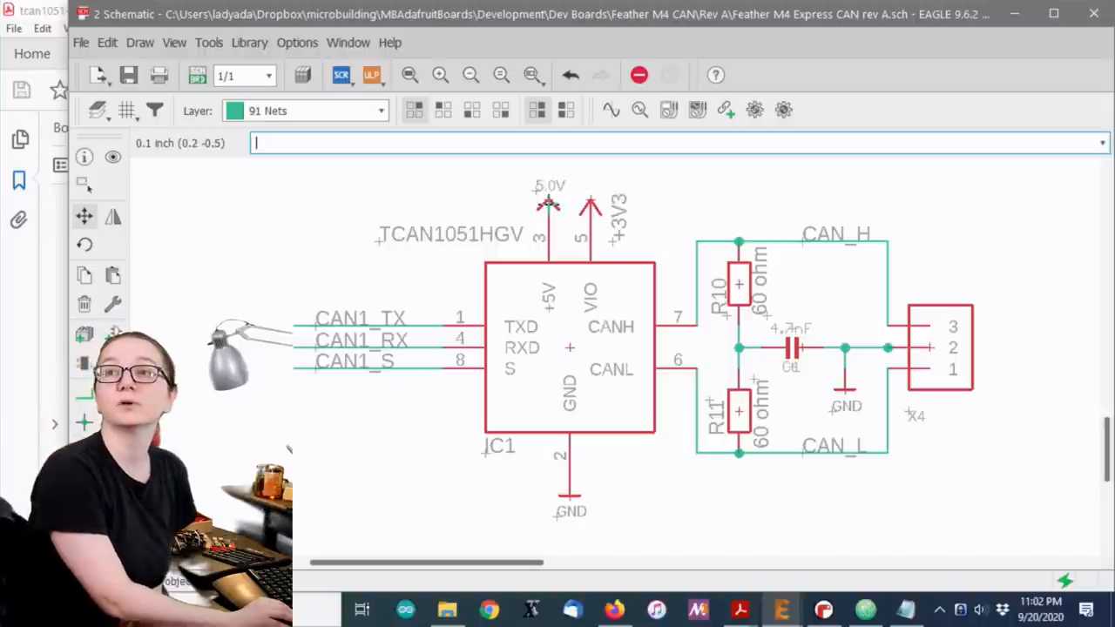
{"action": "mouse_move", "coordinate": [560, 209]}
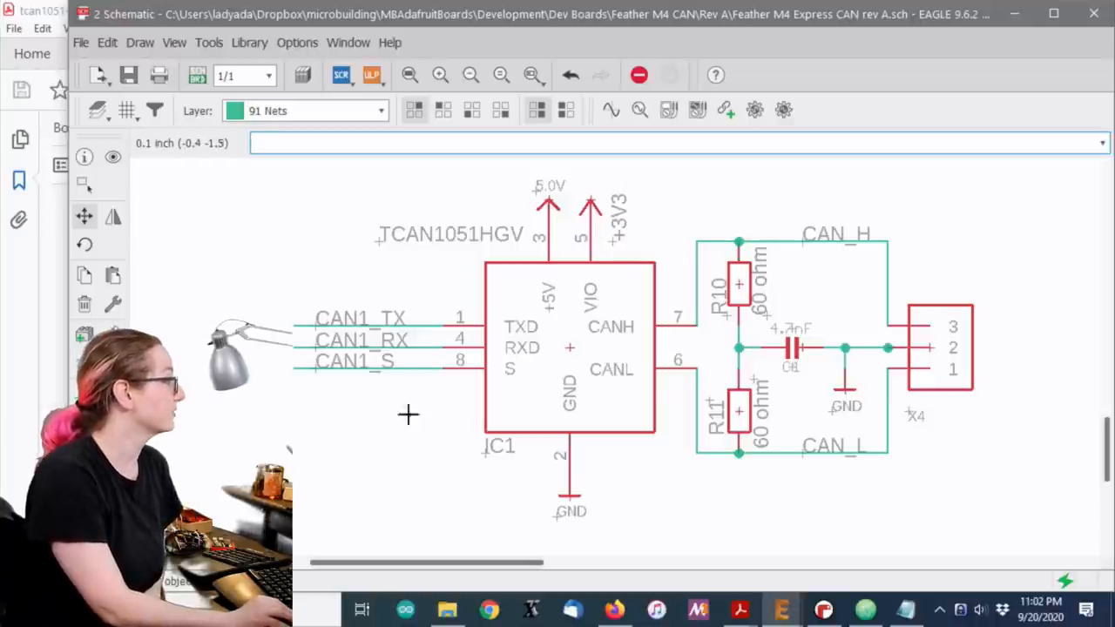
{"action": "mouse_move", "coordinate": [790, 253]}
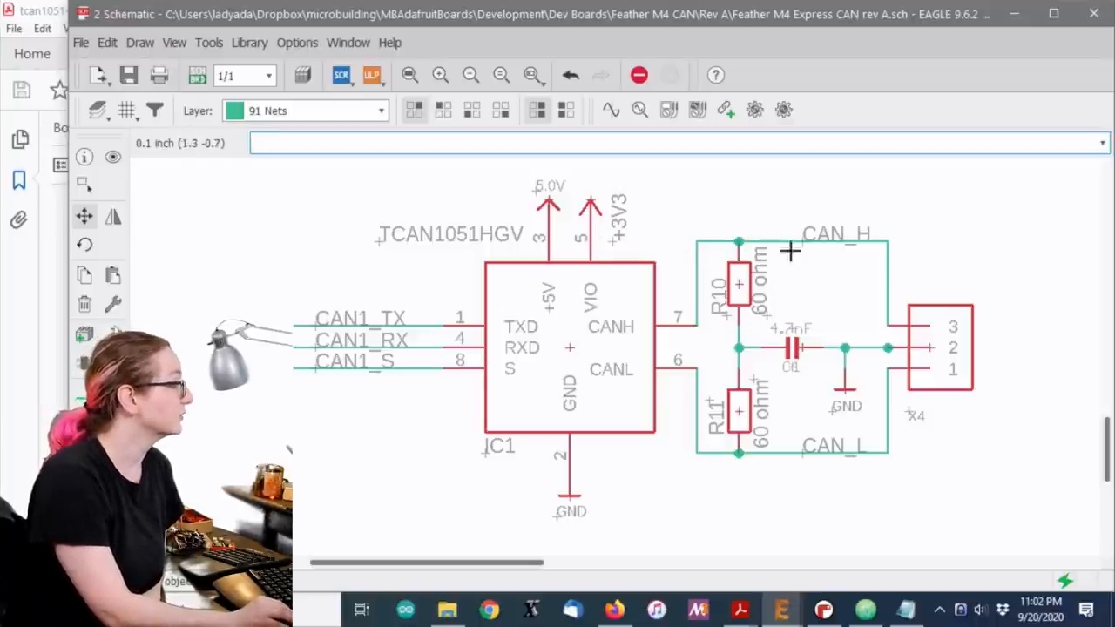
{"action": "mouse_move", "coordinate": [705, 443]}
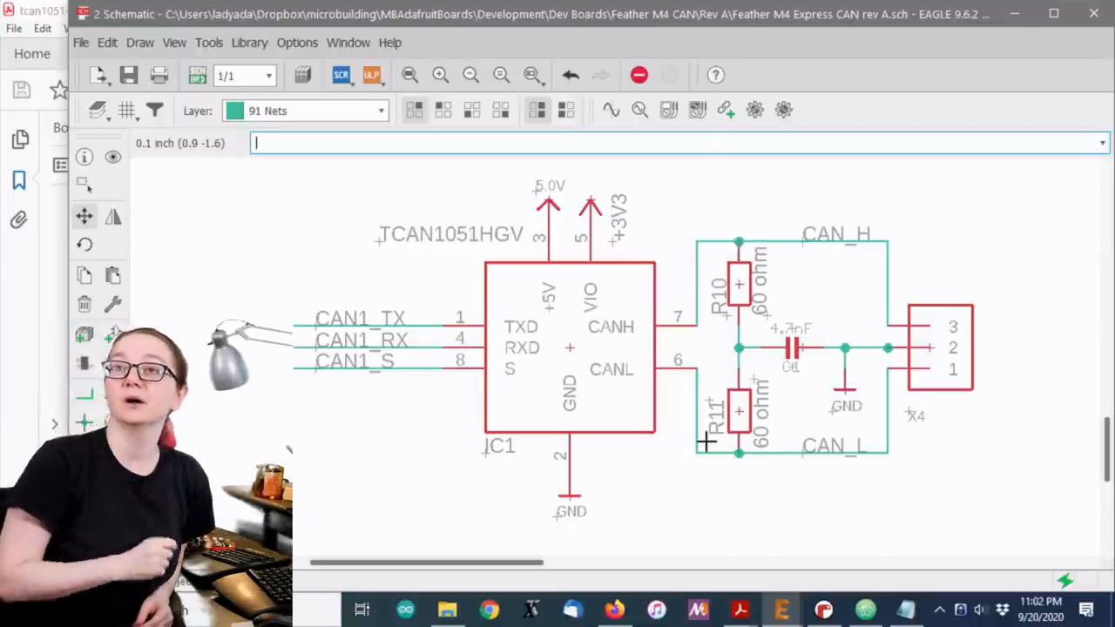
{"action": "mouse_move", "coordinate": [728, 335]}
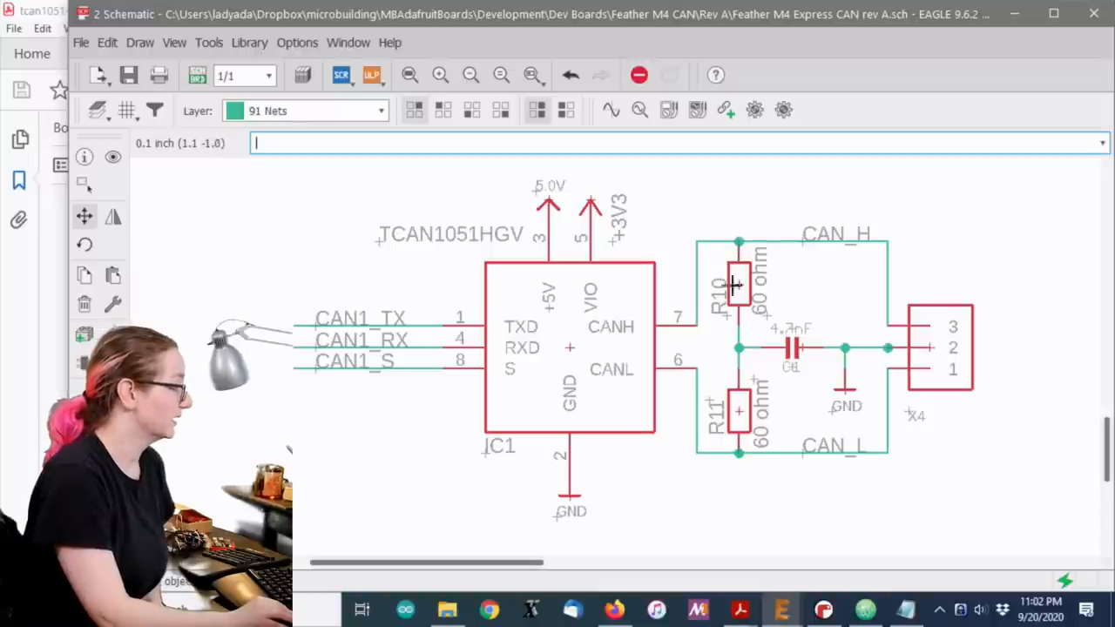
{"action": "mouse_move", "coordinate": [763, 335]}
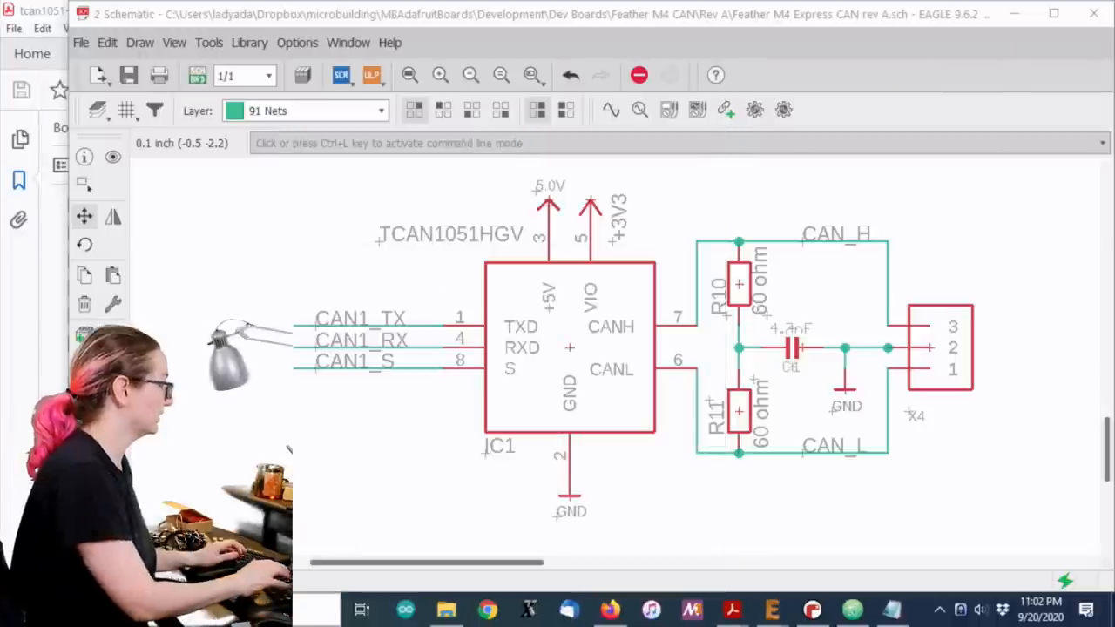
After inspecting the transceiver schematic sheet, switch to the browser tab with digikey.com
{"action": "left_click", "coordinate": [906, 610]}
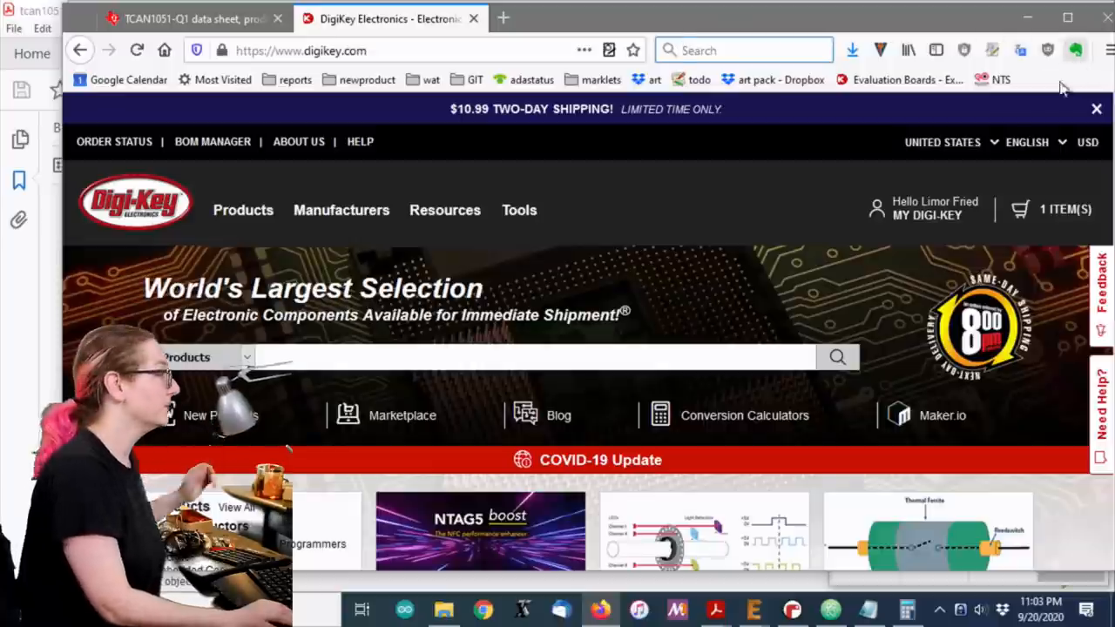
Search DigiKey for "charge pump" to list the matching product categories
{"action": "left_click", "coordinate": [540, 357]}
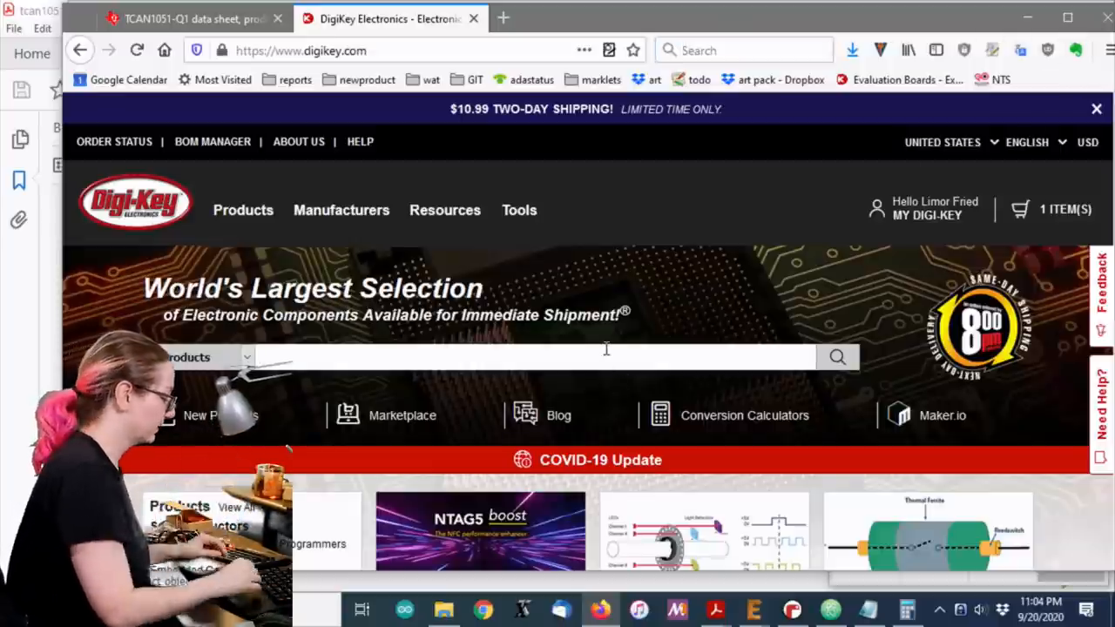
{"action": "type", "text": "charge pump"}
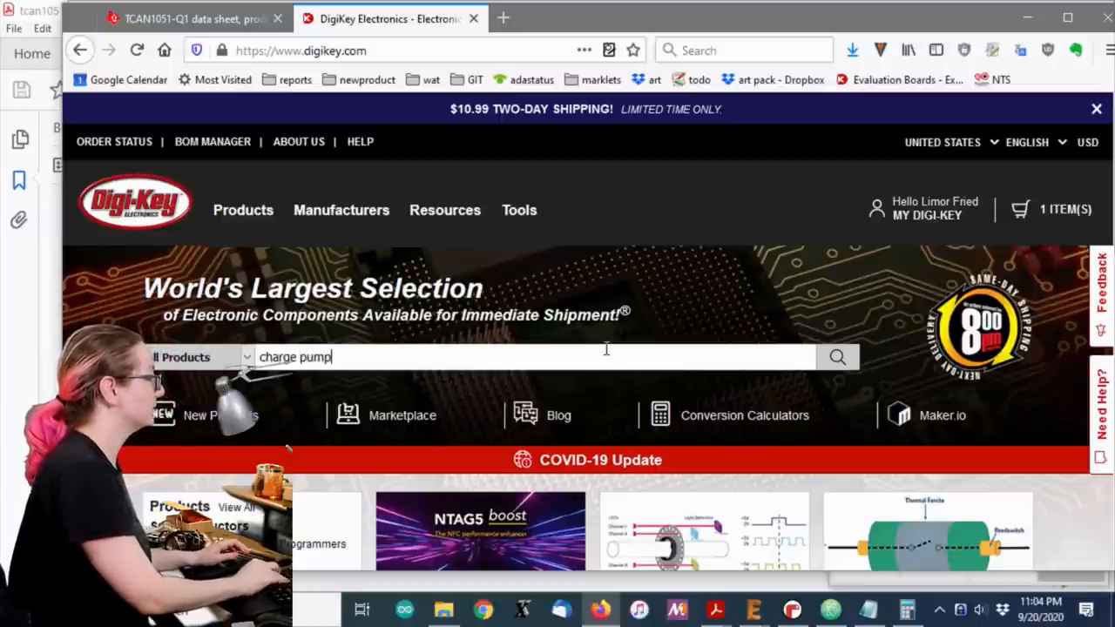
{"action": "left_click", "coordinate": [836, 357]}
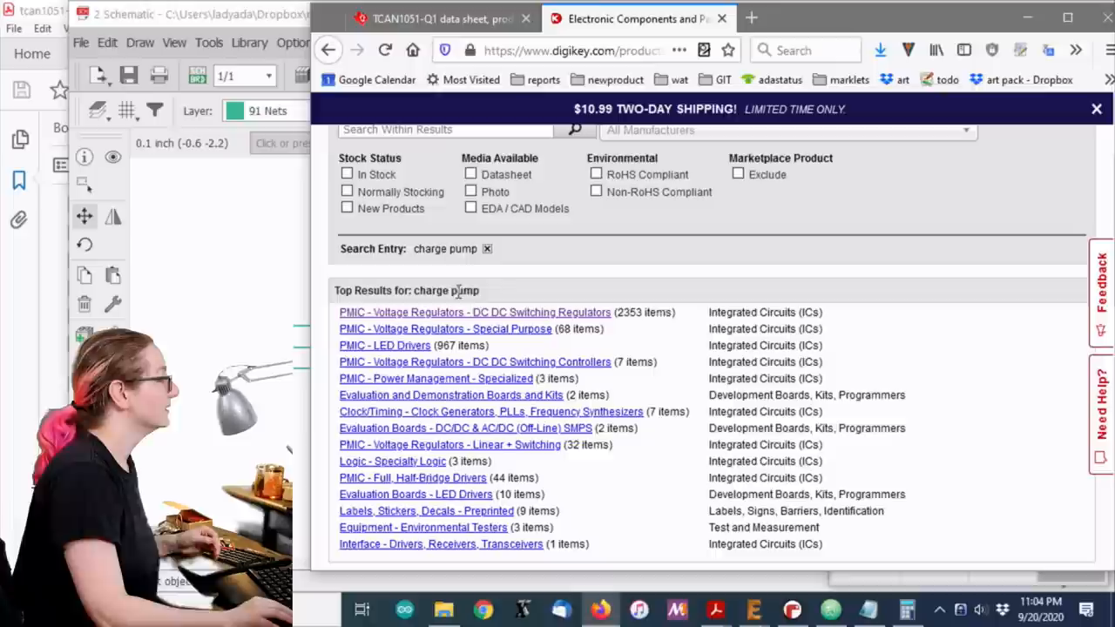
{"action": "scroll", "scroll_direction": "down", "scroll_amount": 3}
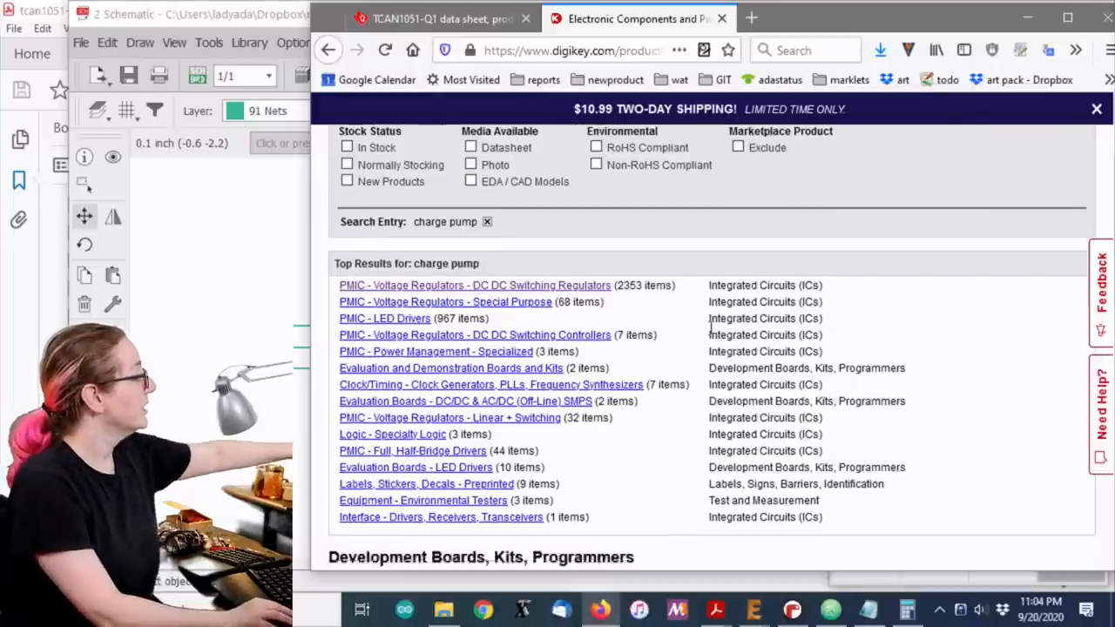
{"action": "scroll", "scroll_direction": "down", "scroll_amount": 3}
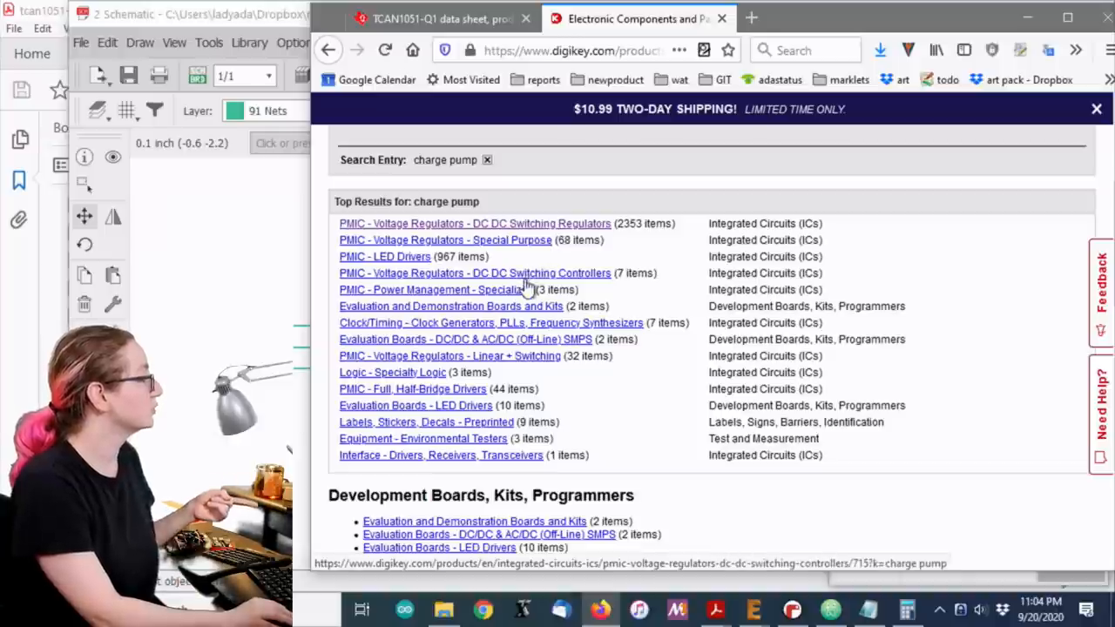
{"action": "mouse_move", "coordinate": [414, 256]}
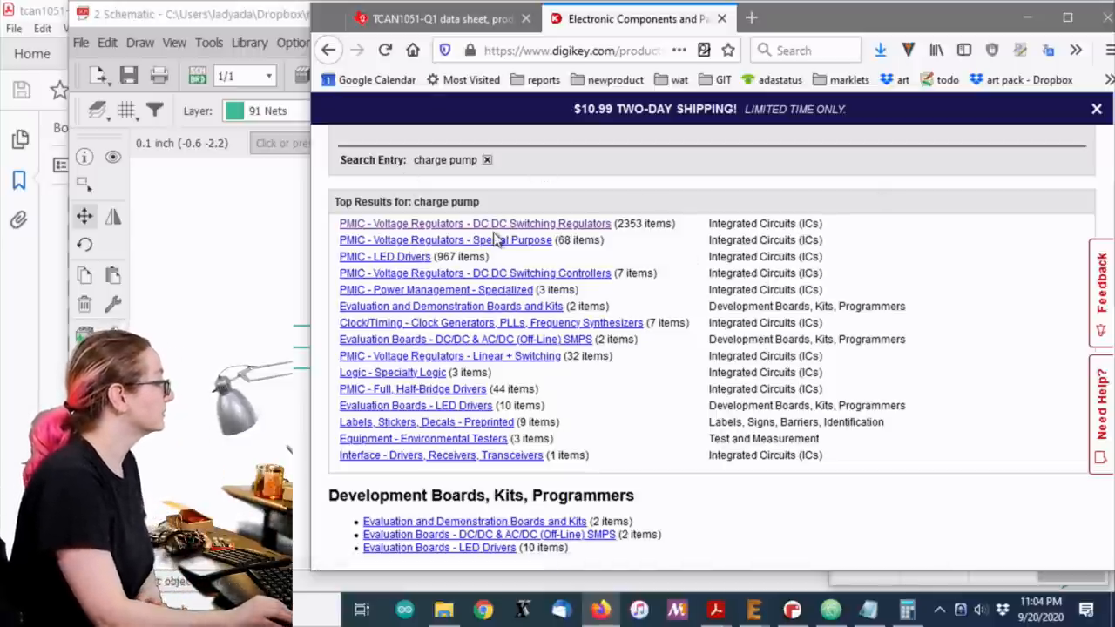
{"action": "mouse_move", "coordinate": [547, 271]}
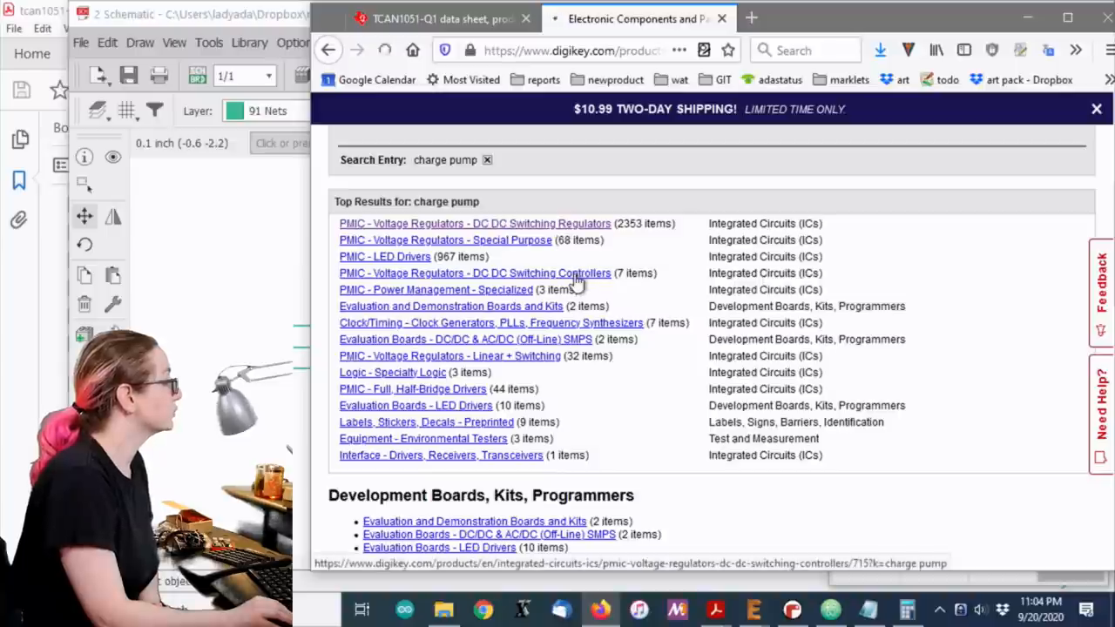
{"action": "left_click", "coordinate": [473, 272]}
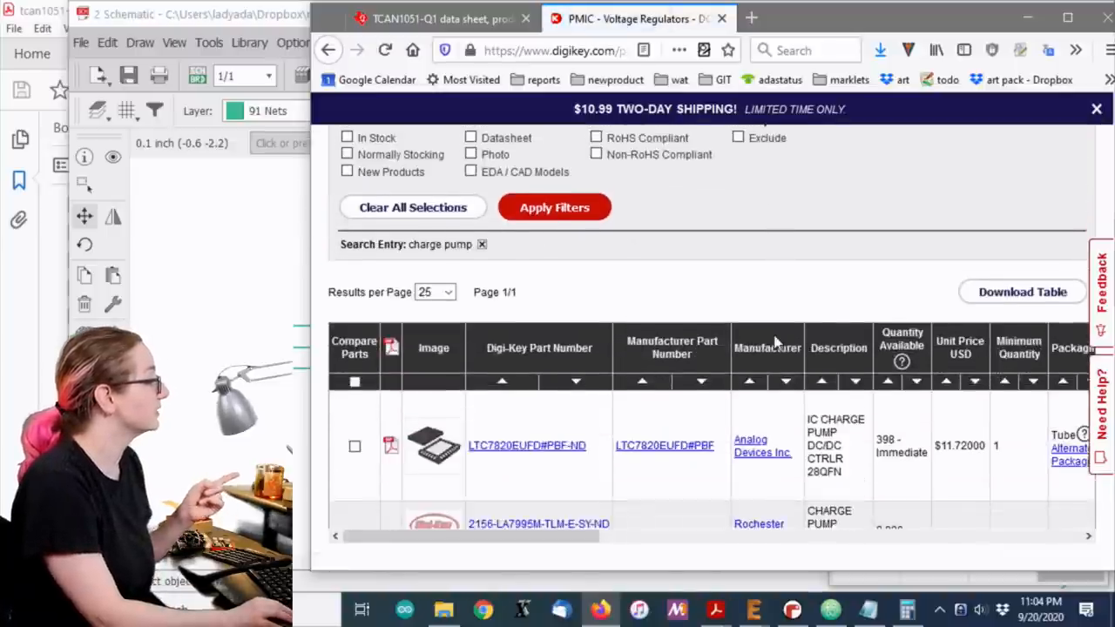
{"action": "scroll", "scroll_direction": "up", "scroll_amount": 3}
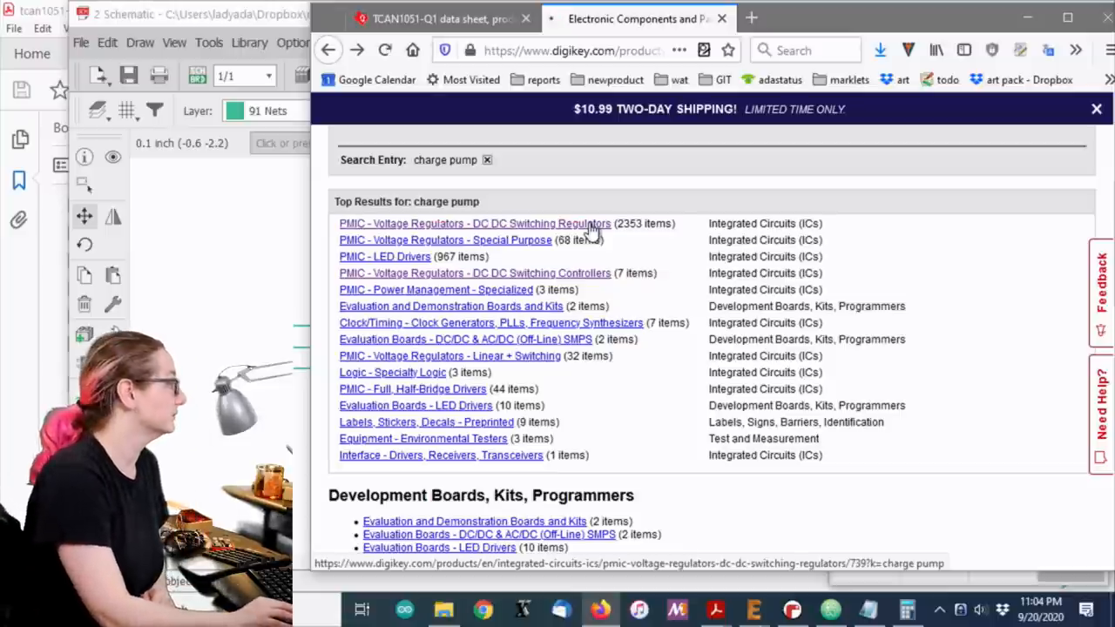
Open the DC DC switching regulators charge pump results and filter to Part Status Active
{"action": "left_click", "coordinate": [473, 223]}
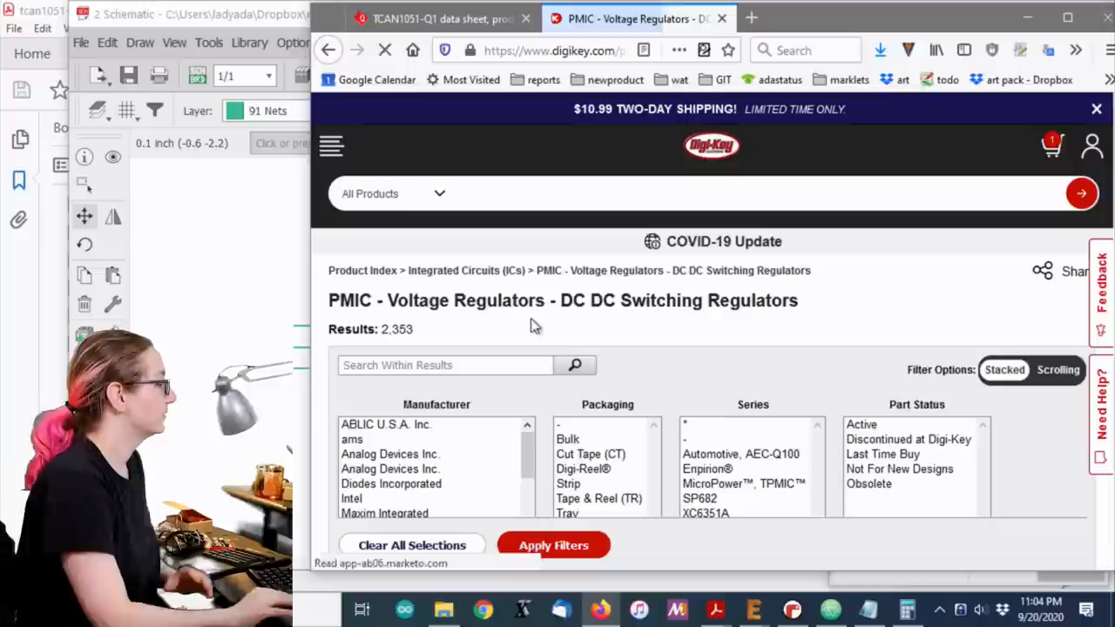
{"action": "scroll", "scroll_direction": "down", "scroll_amount": 3}
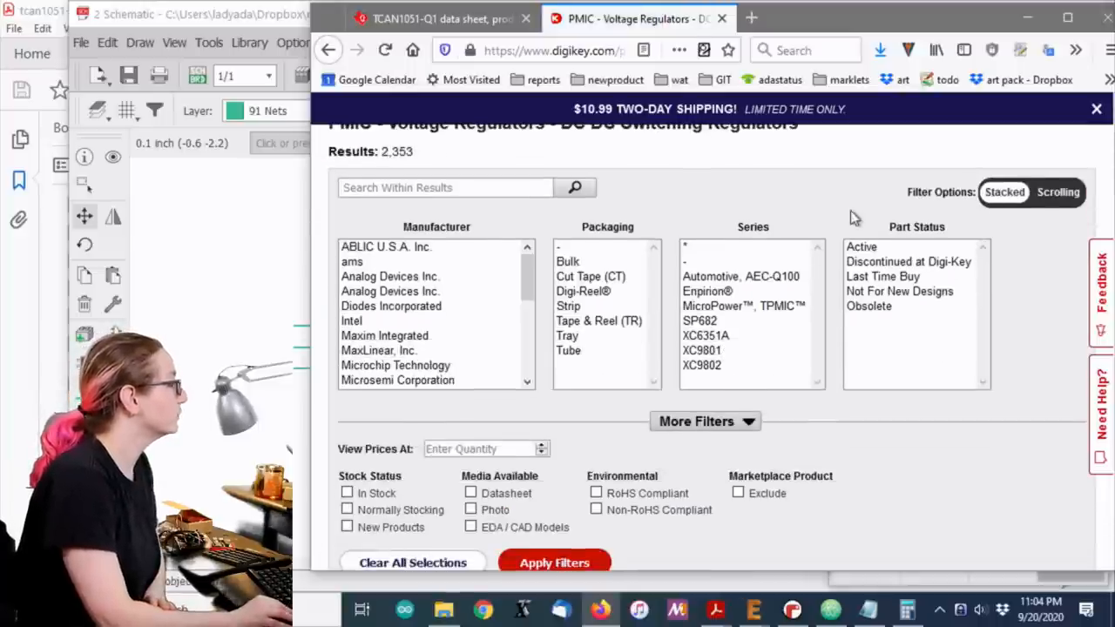
{"action": "left_click", "coordinate": [860, 247]}
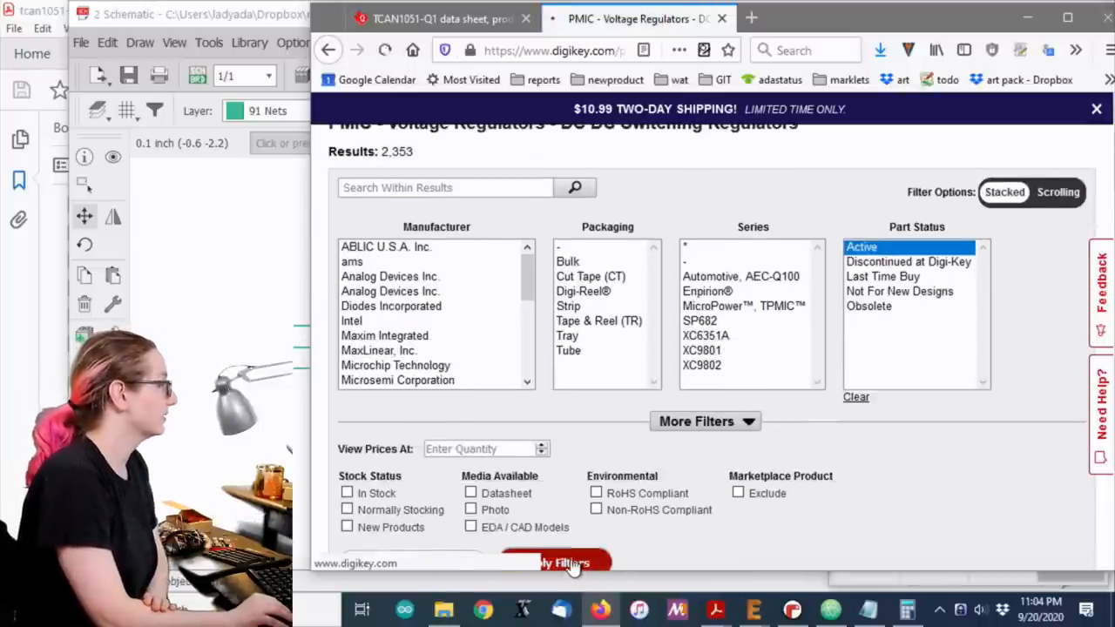
{"action": "left_click", "coordinate": [557, 565]}
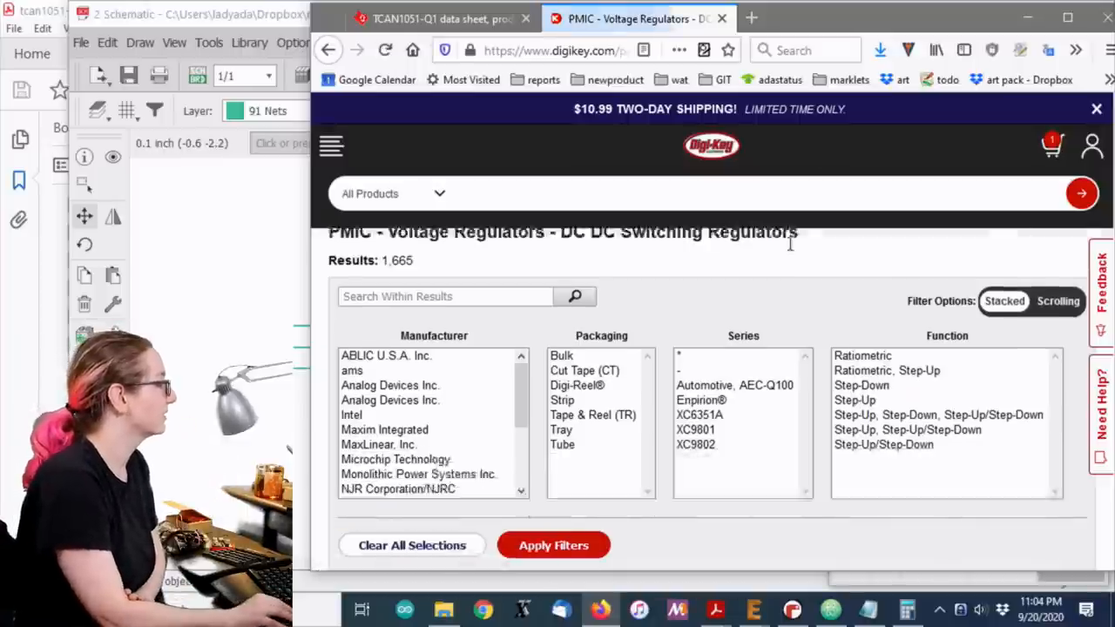
Add Normally Stocking and RoHS Compliant filters, narrowing to 1,012 results
{"action": "scroll", "scroll_direction": "down", "scroll_amount": 3}
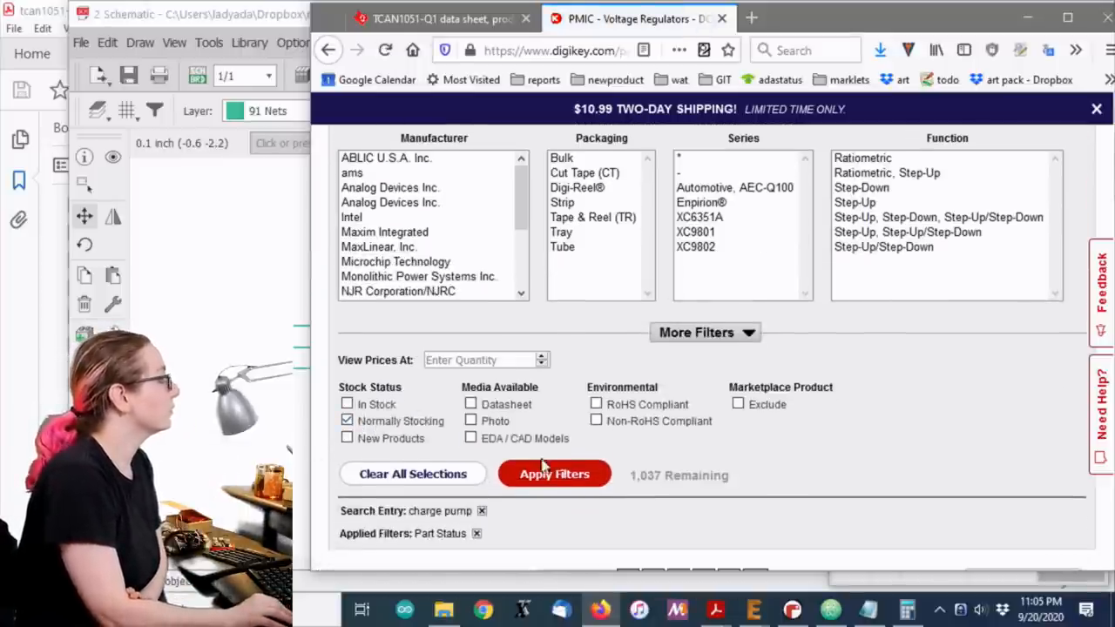
{"action": "left_click", "coordinate": [553, 474]}
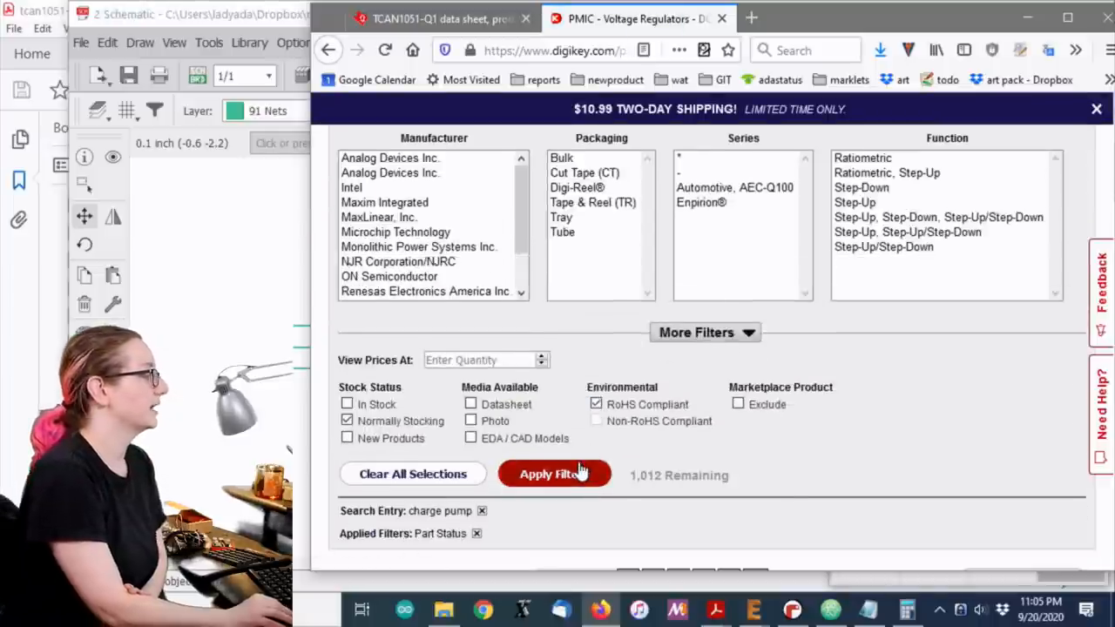
{"action": "left_click", "coordinate": [554, 474]}
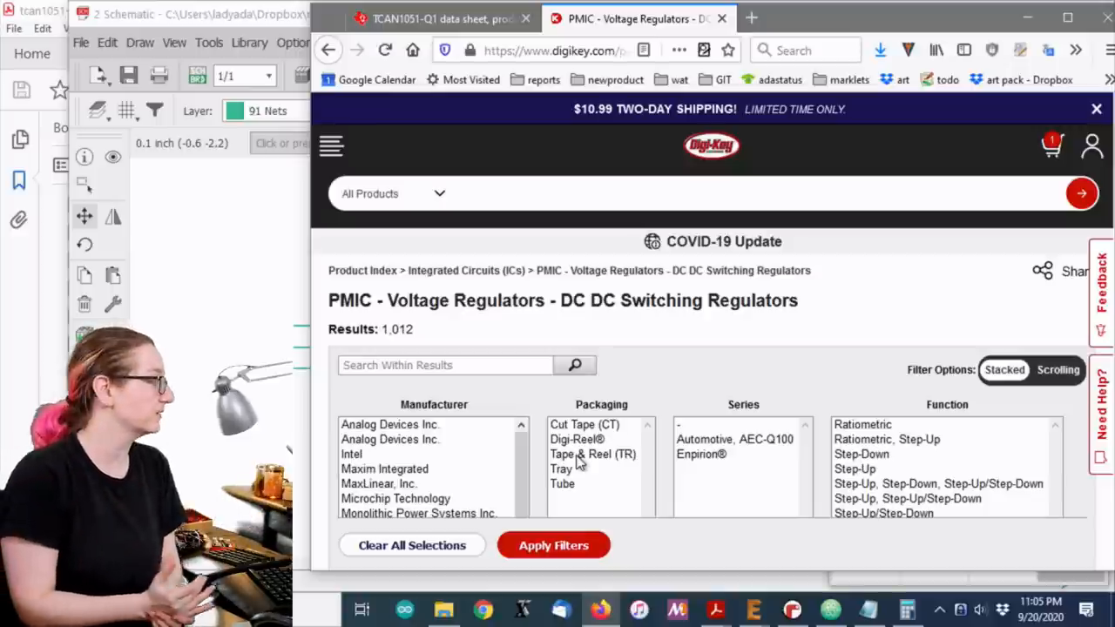
{"action": "scroll", "scroll_direction": "down", "scroll_amount": 3}
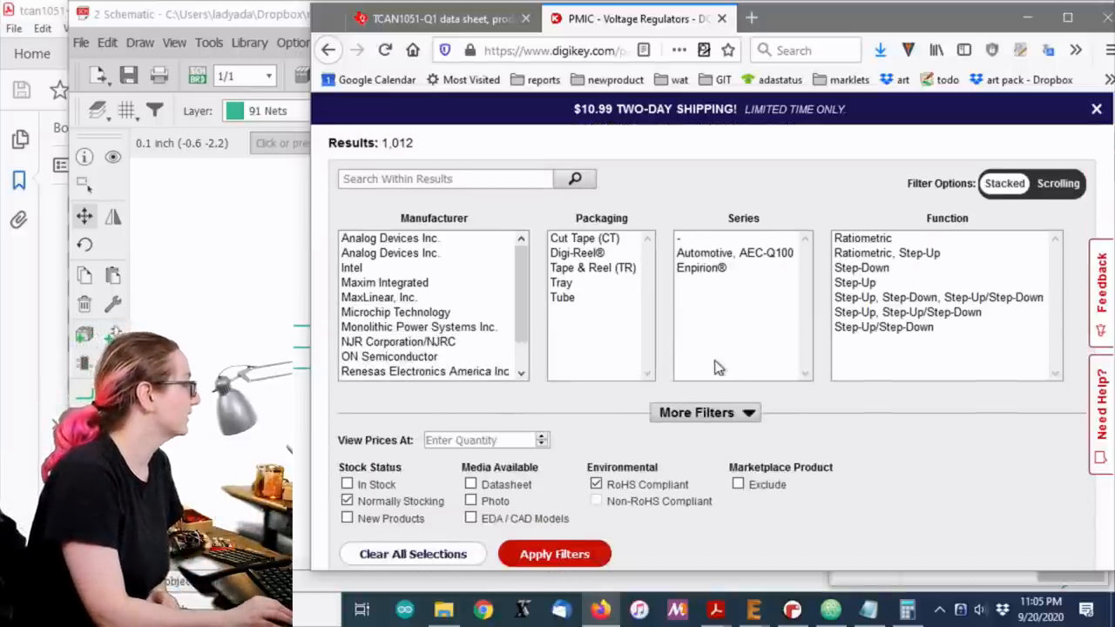
{"action": "scroll", "scroll_direction": "down", "scroll_amount": 3}
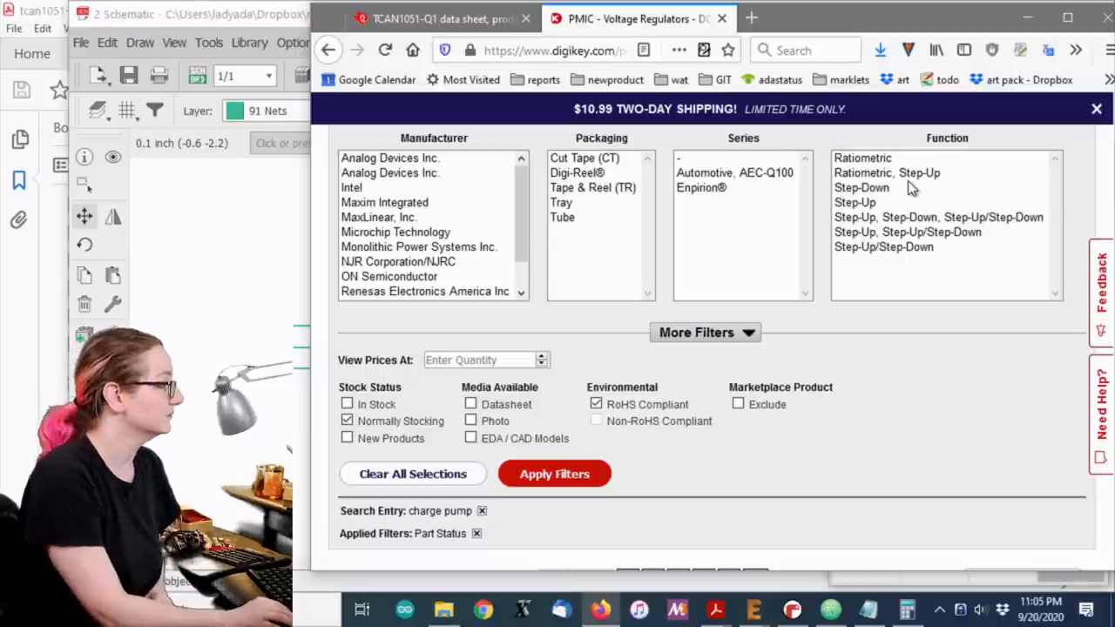
{"action": "mouse_move", "coordinate": [735, 329]}
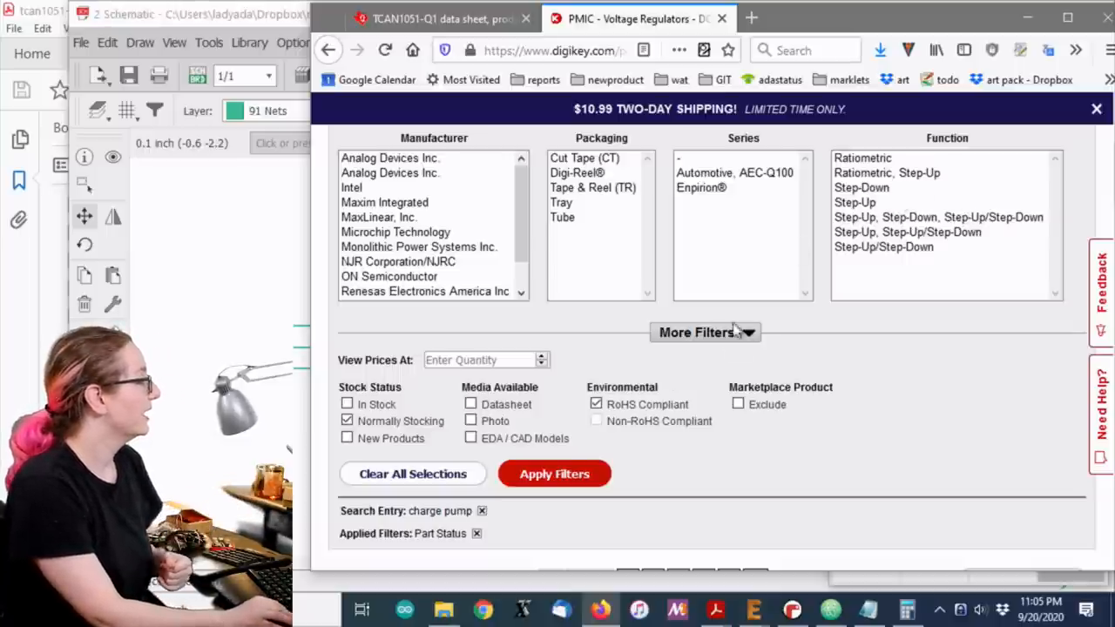
{"action": "mouse_move", "coordinate": [730, 338]}
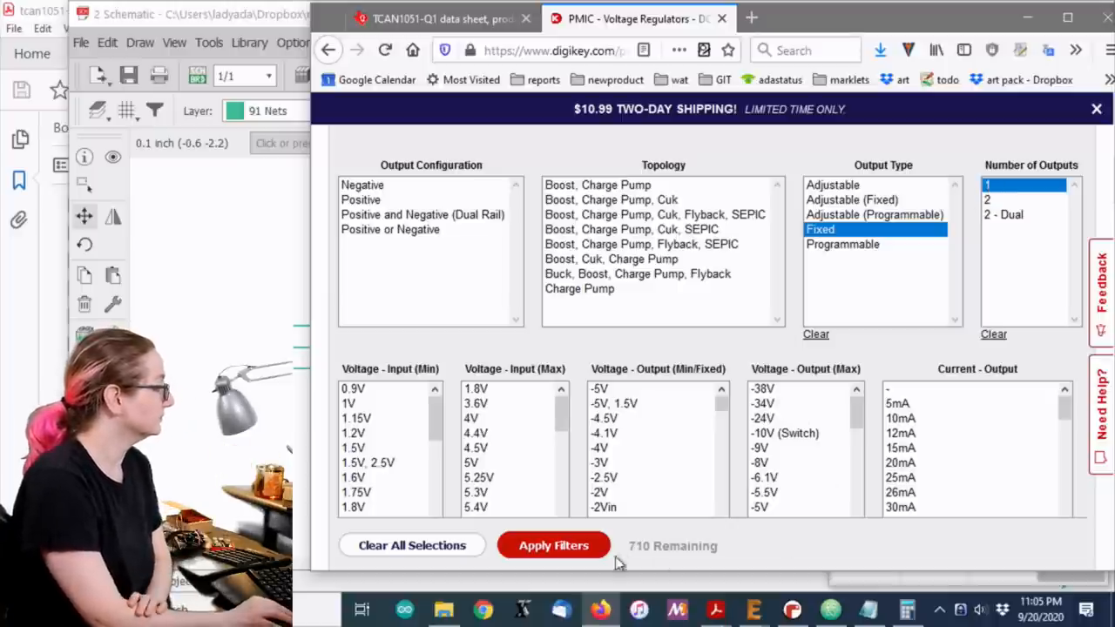
Filter to Output Type Fixed and output configuration Positive plus Positive or Negative
{"action": "left_click", "coordinate": [554, 545]}
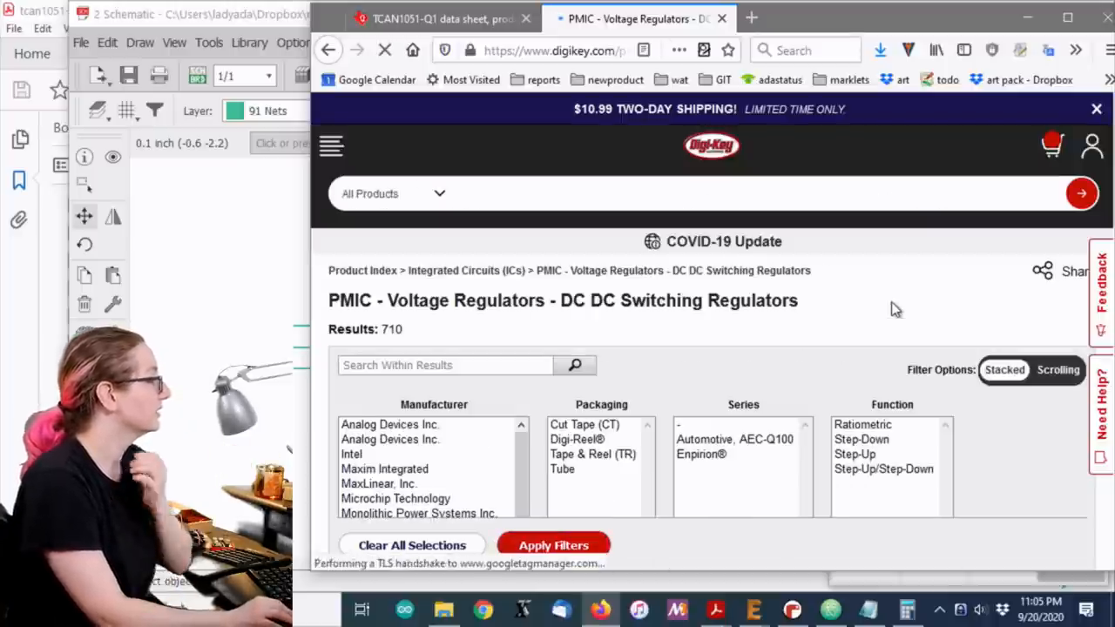
{"action": "scroll", "scroll_direction": "down", "scroll_amount": 3}
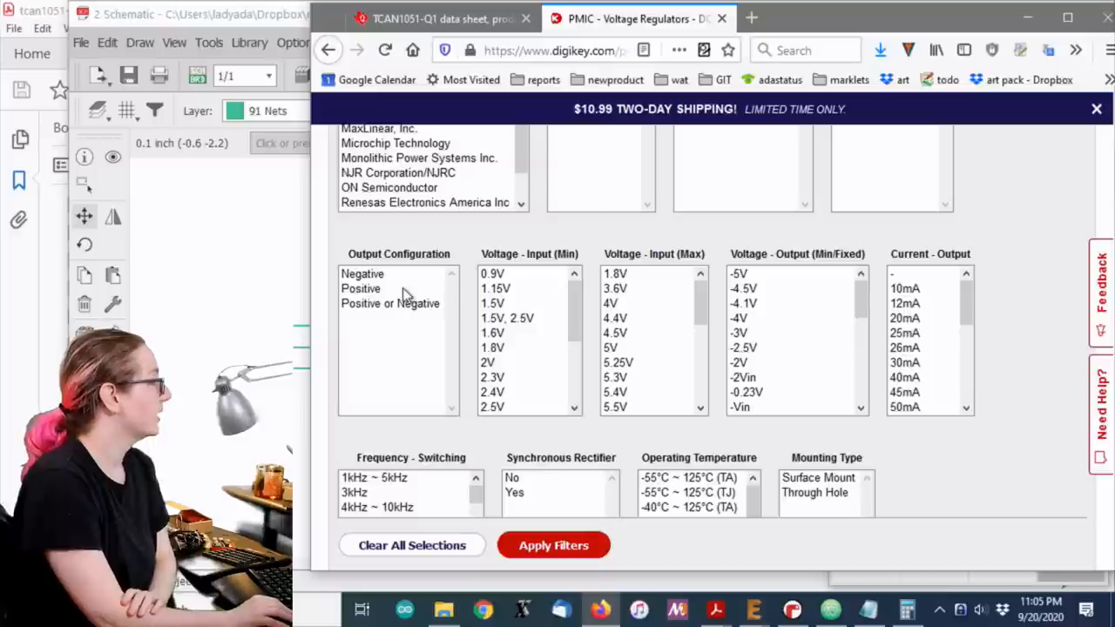
{"action": "left_click", "coordinate": [360, 289]}
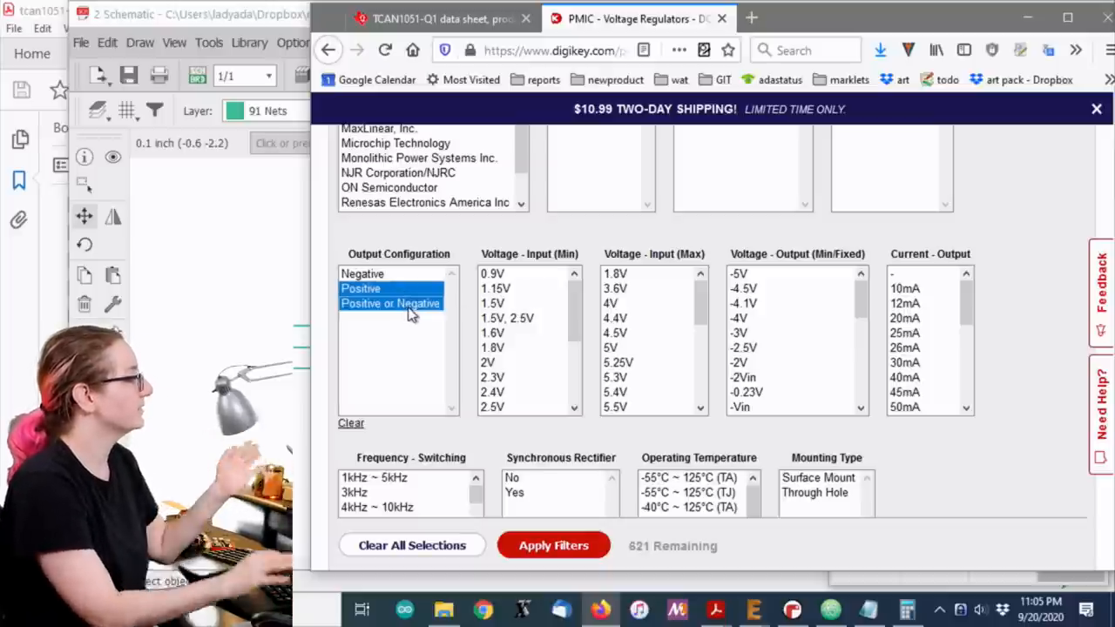
{"action": "left_click", "coordinate": [552, 545]}
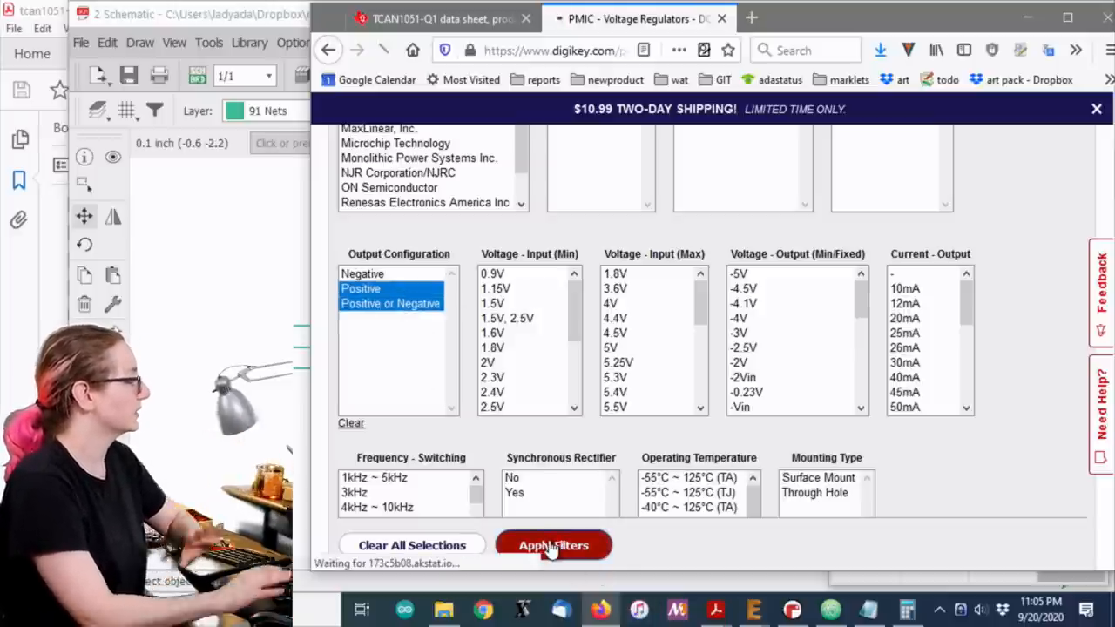
{"action": "left_click", "coordinate": [553, 546]}
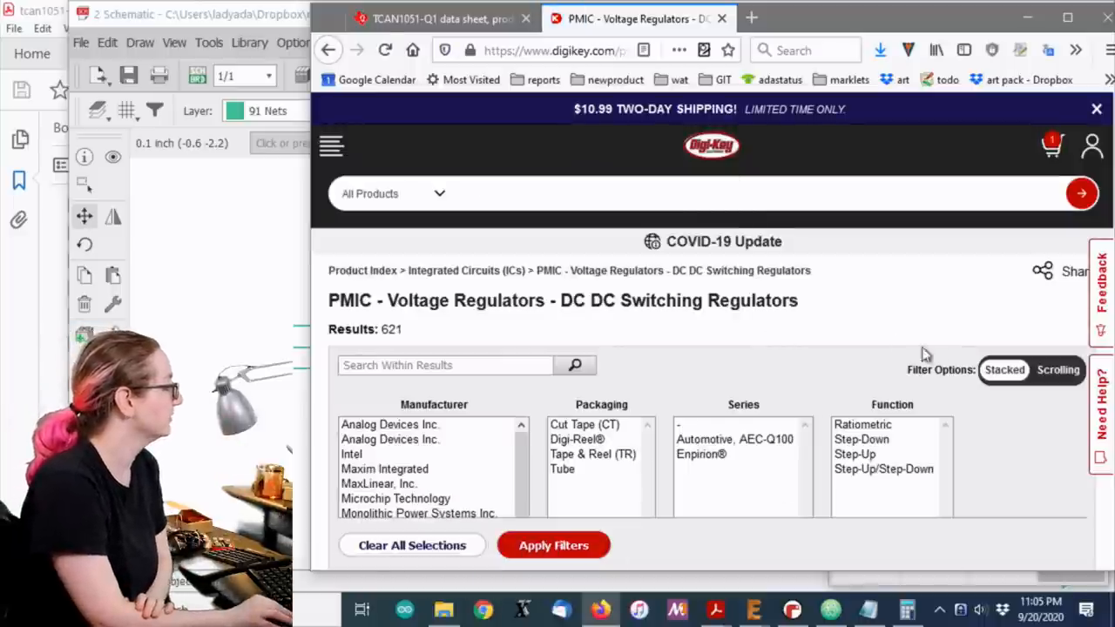
Narrow the results to Surface Mount parts, leaving 587 results
{"action": "scroll", "scroll_direction": "down", "scroll_amount": 3}
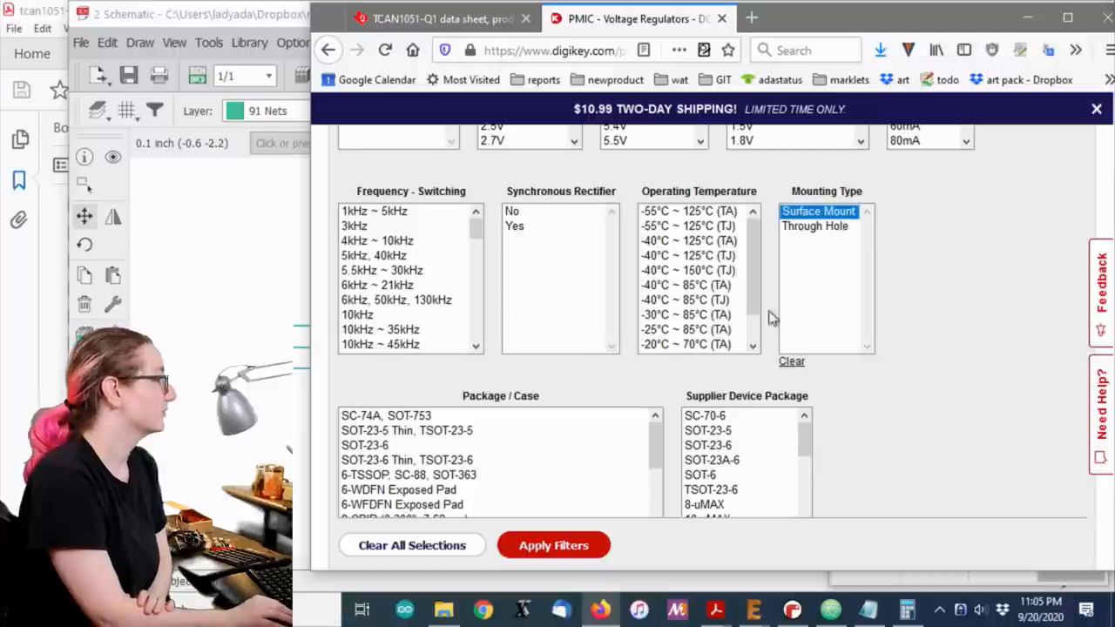
{"action": "left_click", "coordinate": [553, 545]}
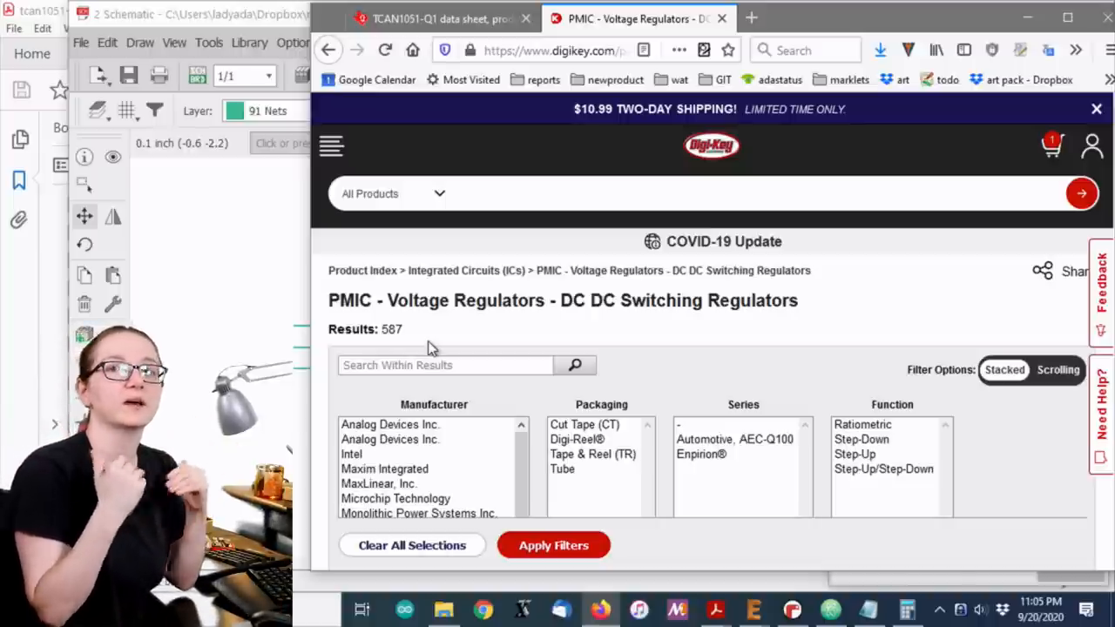
{"action": "scroll", "scroll_direction": "down", "scroll_amount": 3}
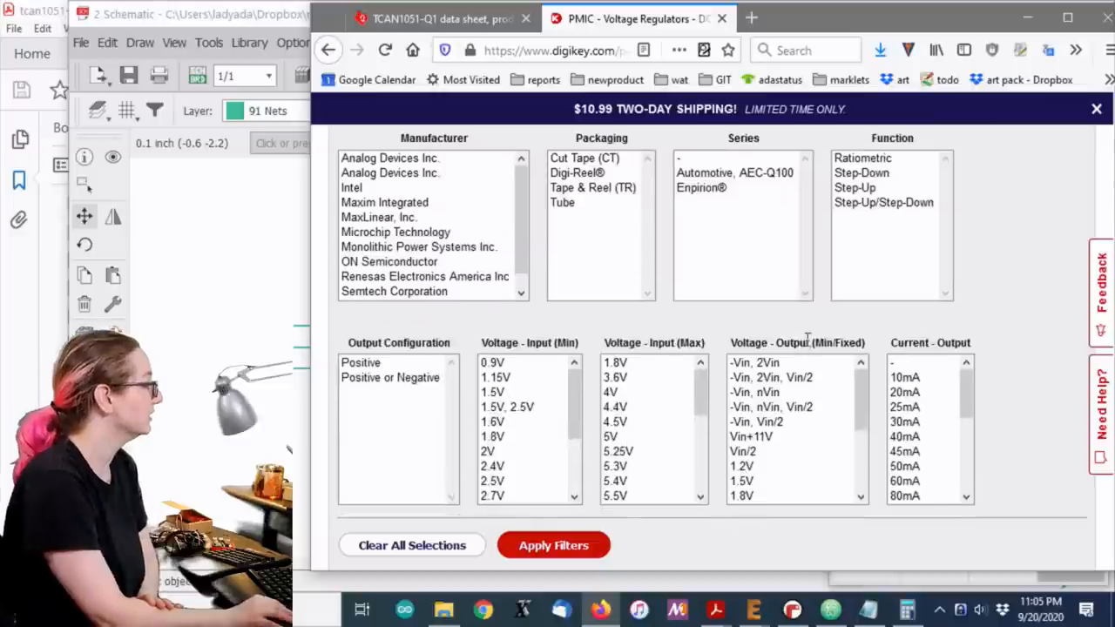
Select 5V in Voltage - Output (Min/Fixed) and apply the filter
{"action": "scroll", "scroll_direction": "down", "scroll_amount": 3}
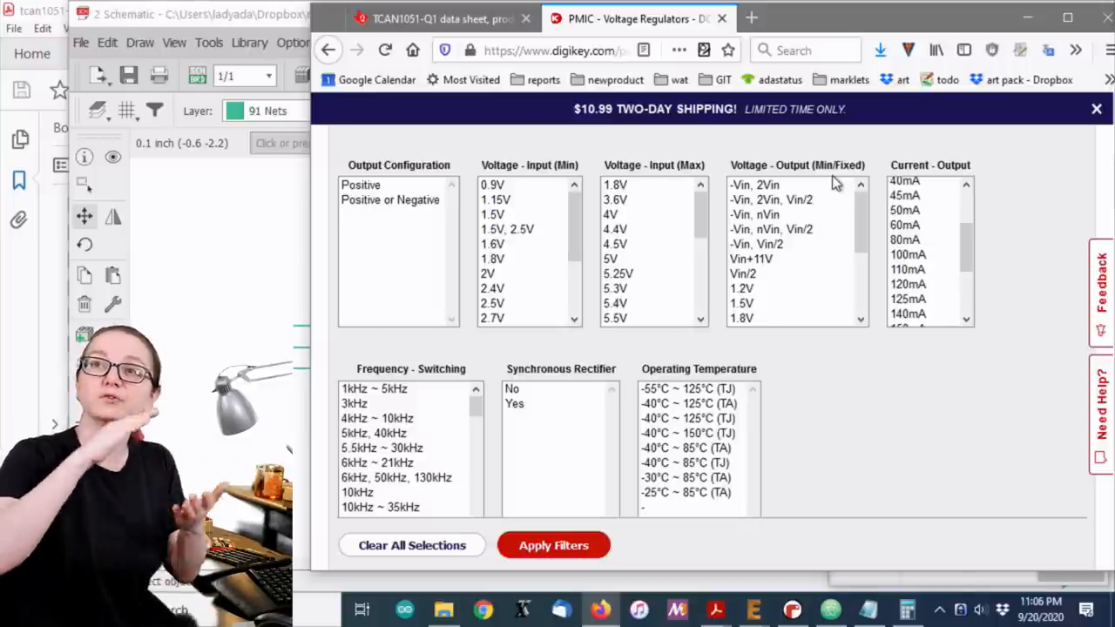
{"action": "mouse_move", "coordinate": [874, 171]}
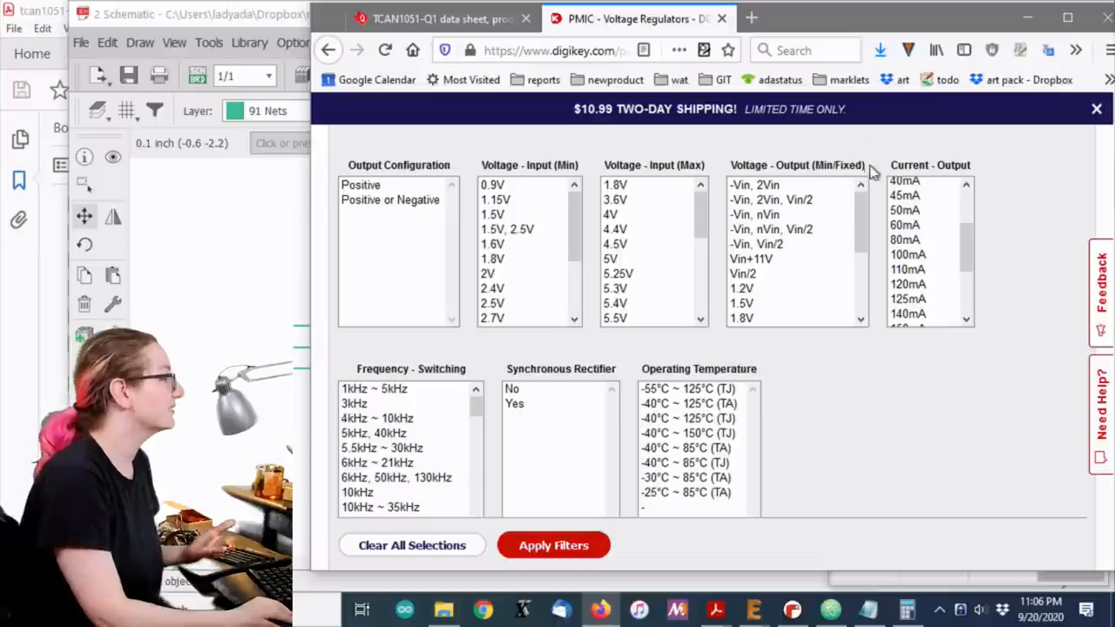
{"action": "scroll", "scroll_direction": "down", "scroll_amount": 3}
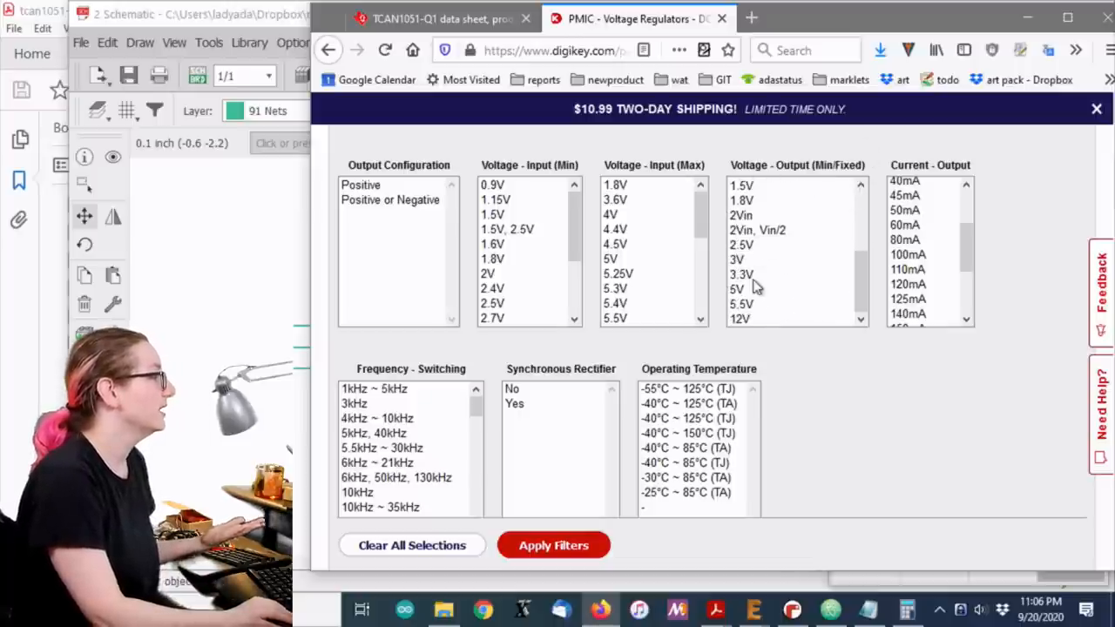
{"action": "mouse_move", "coordinate": [756, 297]}
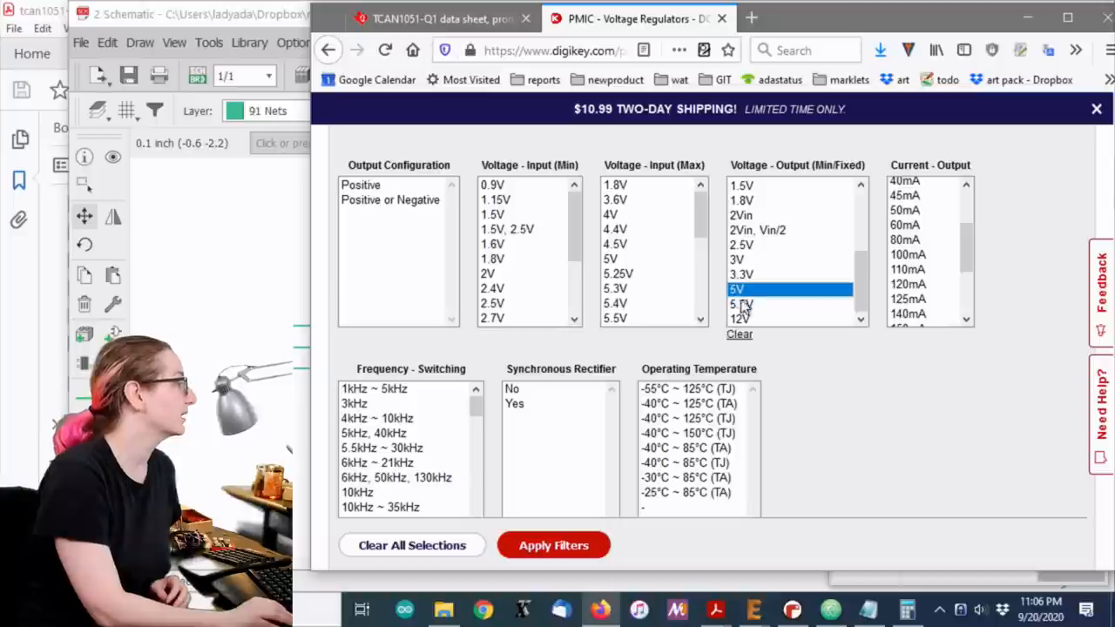
{"action": "left_click", "coordinate": [554, 545]}
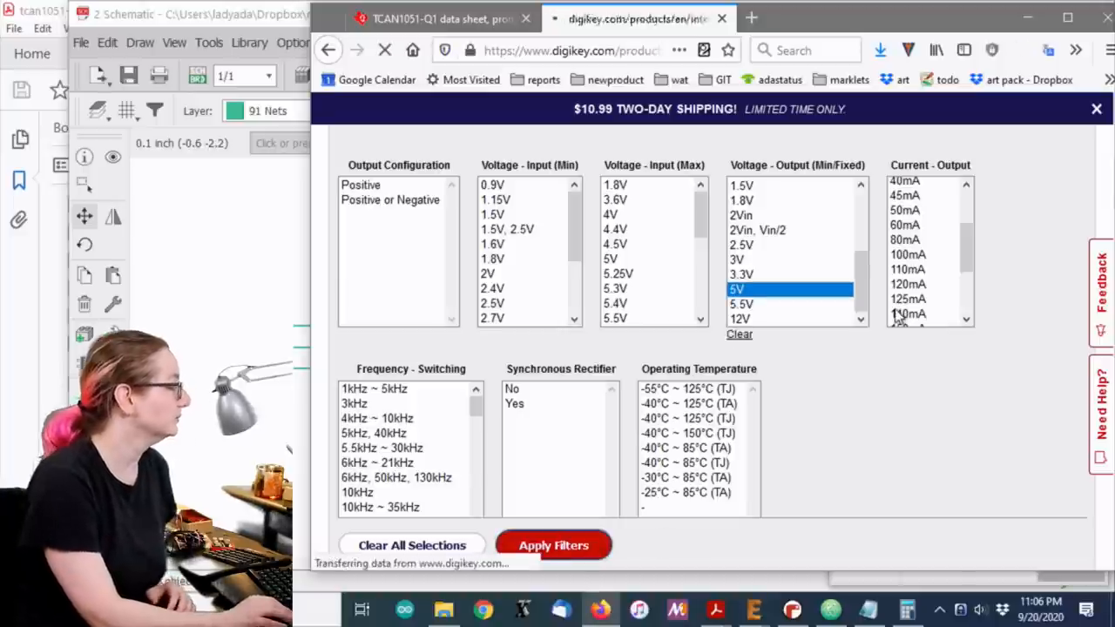
{"action": "left_click", "coordinate": [553, 545]}
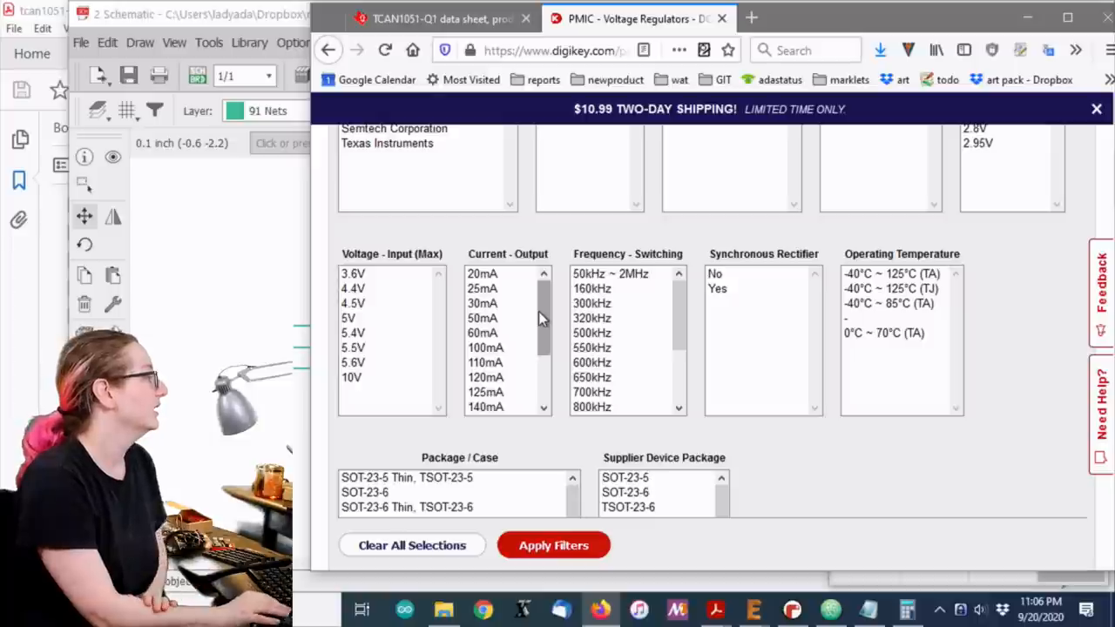
{"action": "mouse_move", "coordinate": [470, 331]}
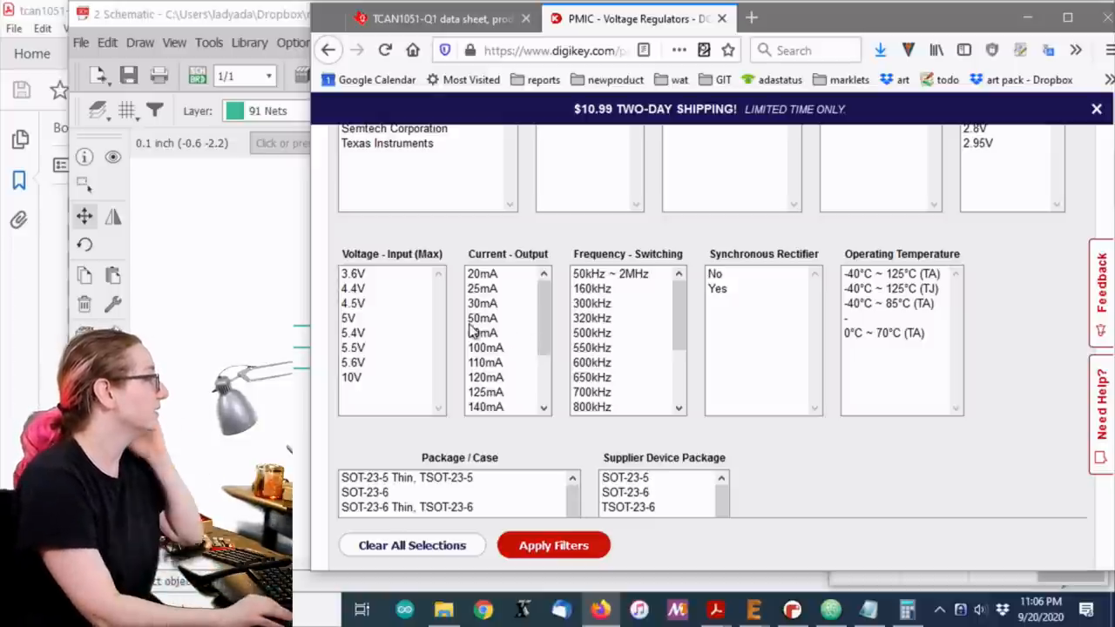
Filter Current - Output to 100mA through 300mA and apply, leaving 94 charge-pump parts
{"action": "left_click", "coordinate": [484, 376]}
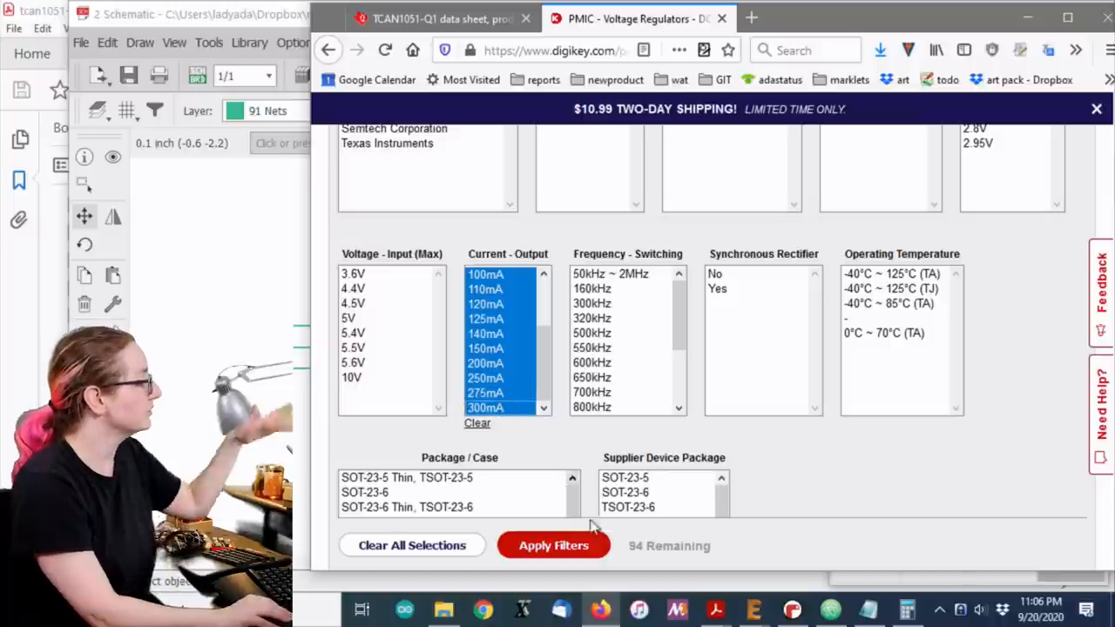
{"action": "scroll", "scroll_direction": "up", "scroll_amount": 3}
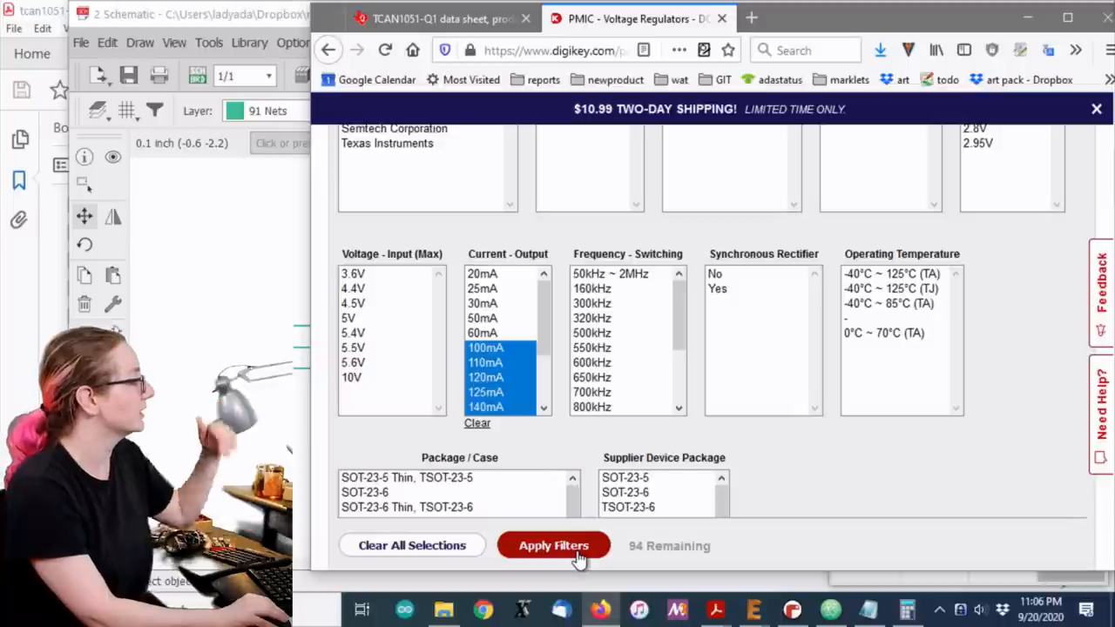
{"action": "left_click", "coordinate": [554, 545]}
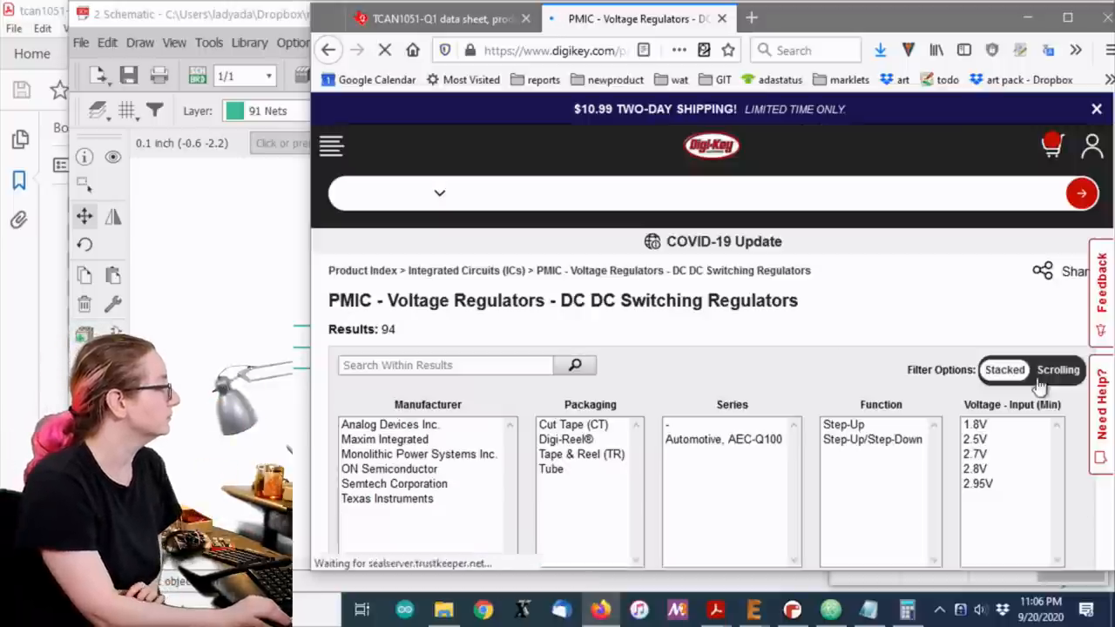
{"action": "scroll", "scroll_direction": "down", "scroll_amount": 3}
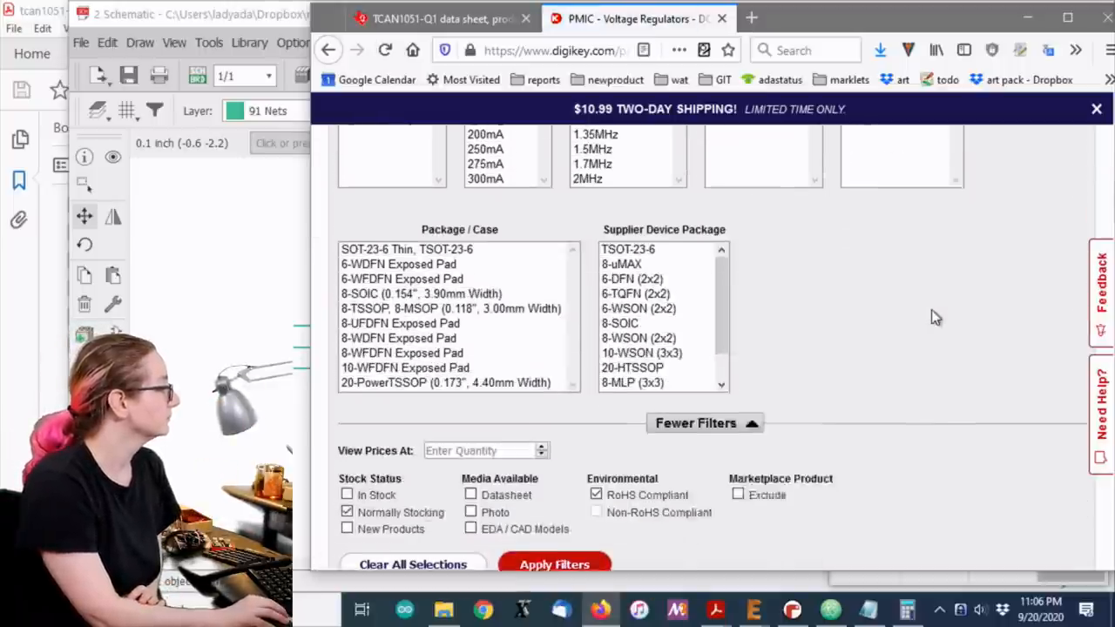
{"action": "scroll", "scroll_direction": "up", "scroll_amount": 3}
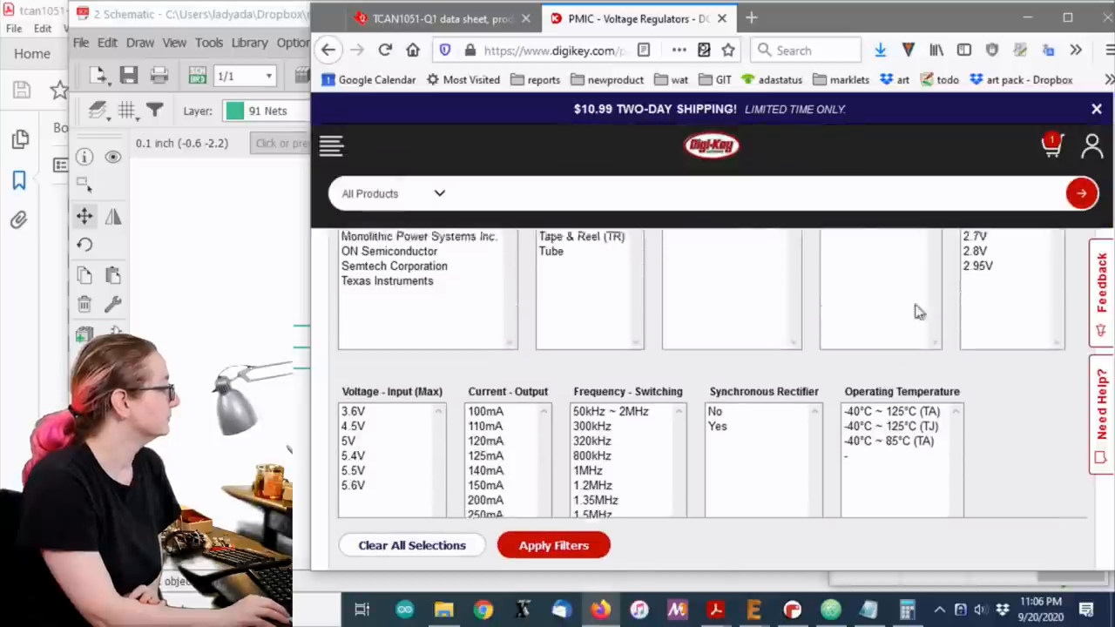
{"action": "scroll", "scroll_direction": "down", "scroll_amount": 3}
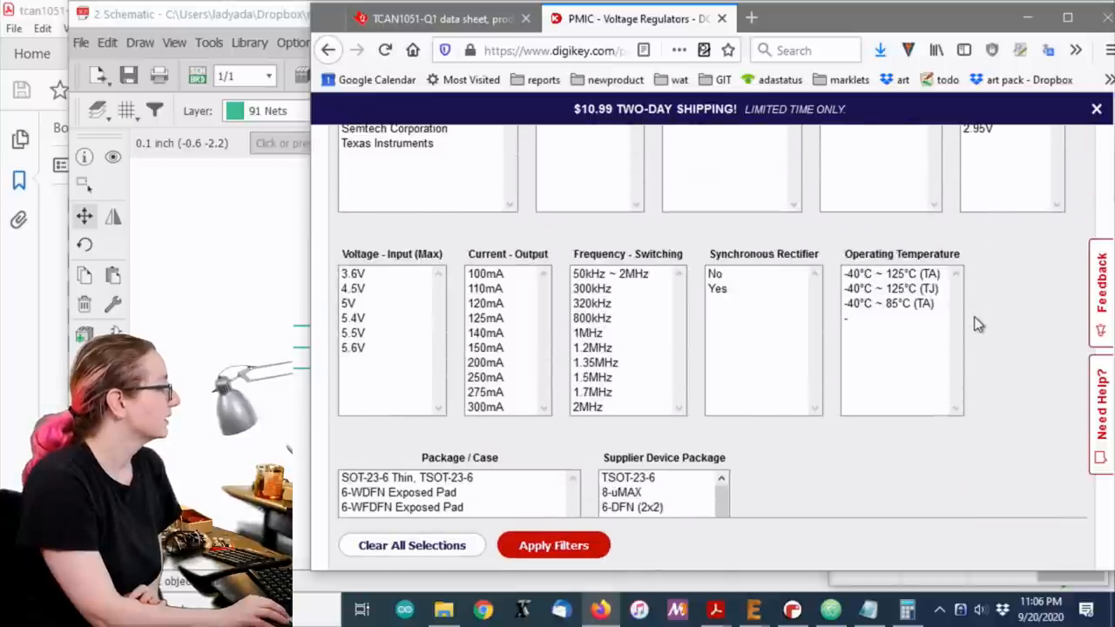
{"action": "left_click", "coordinate": [553, 546]}
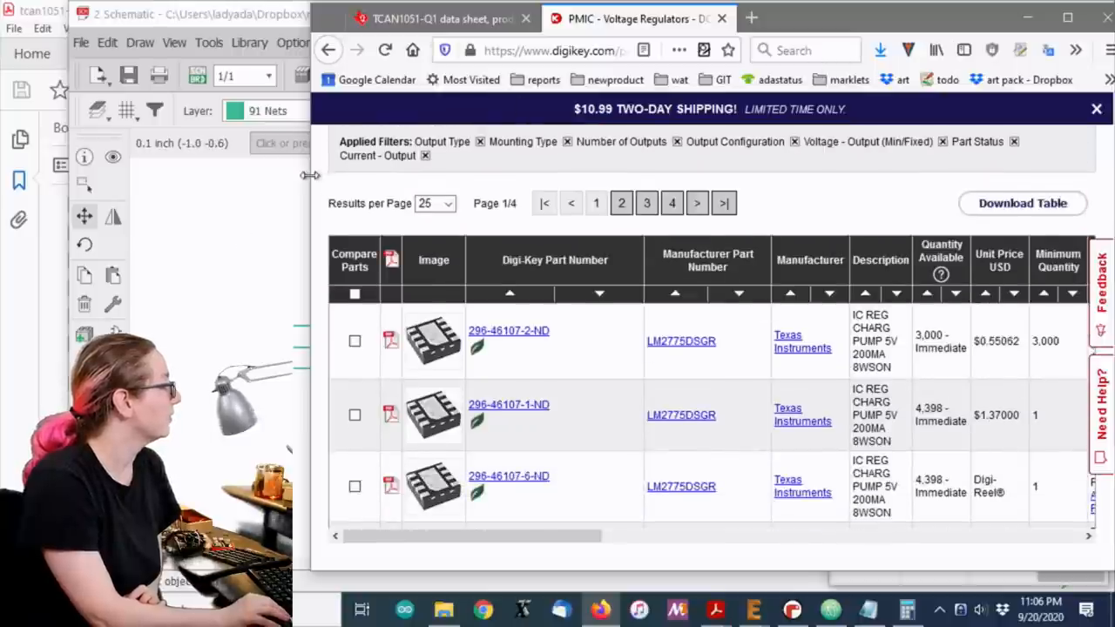
Filter Package / Case to SOT-23-6 Thin, TSSOP and DFN variants and apply, leaving 65 parts
{"action": "scroll", "scroll_direction": "up", "scroll_amount": 3}
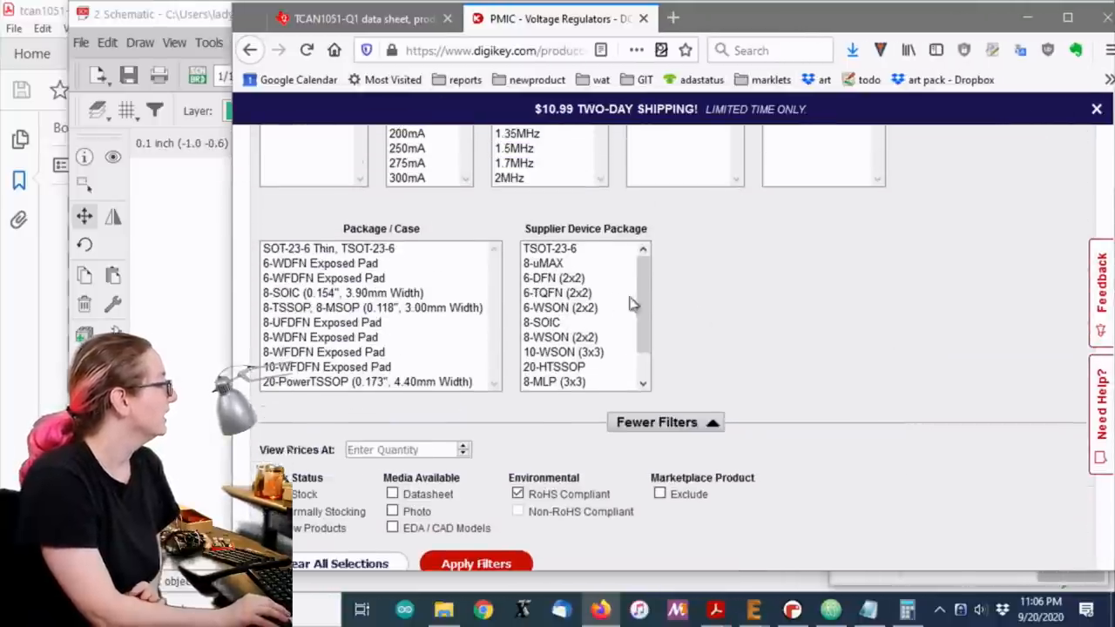
{"action": "scroll", "scroll_direction": "down", "scroll_amount": 3}
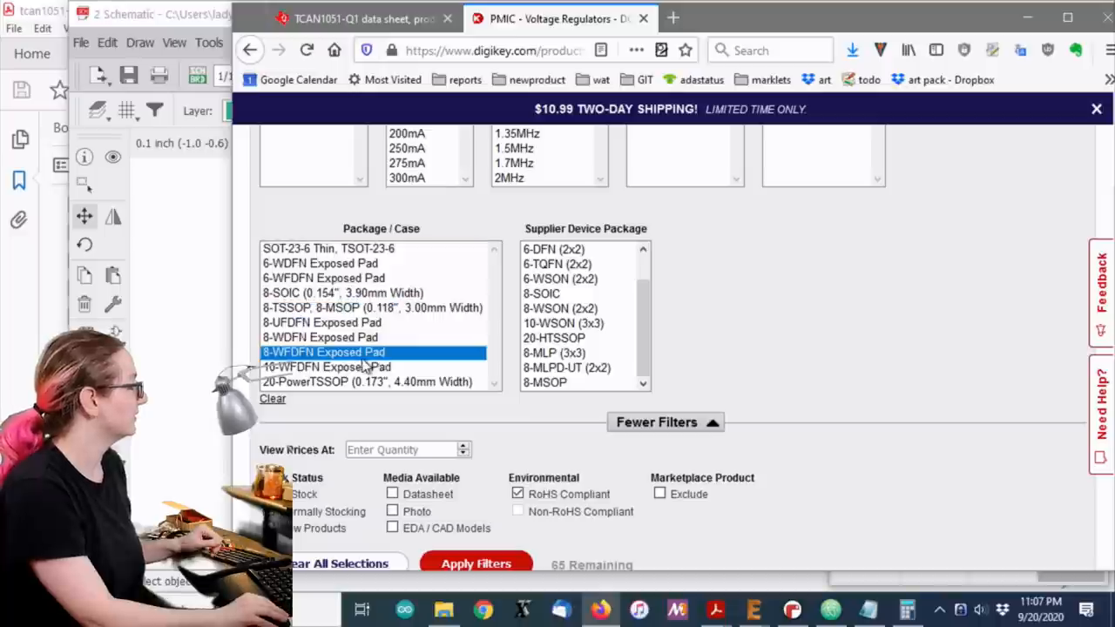
{"action": "left_click", "coordinate": [328, 247]}
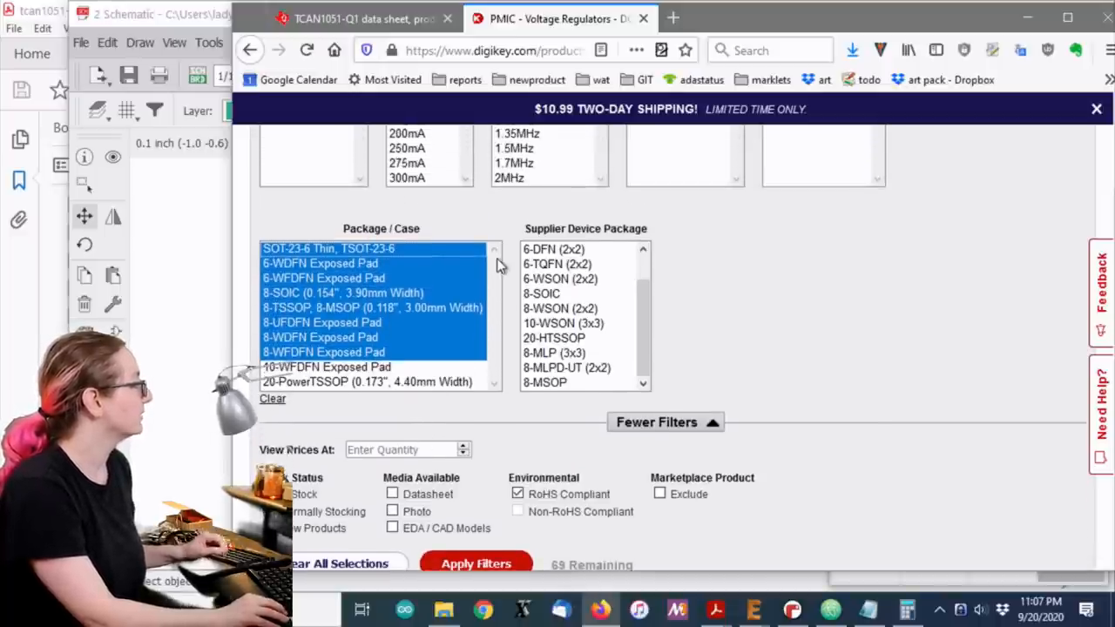
{"action": "mouse_move", "coordinate": [606, 339]}
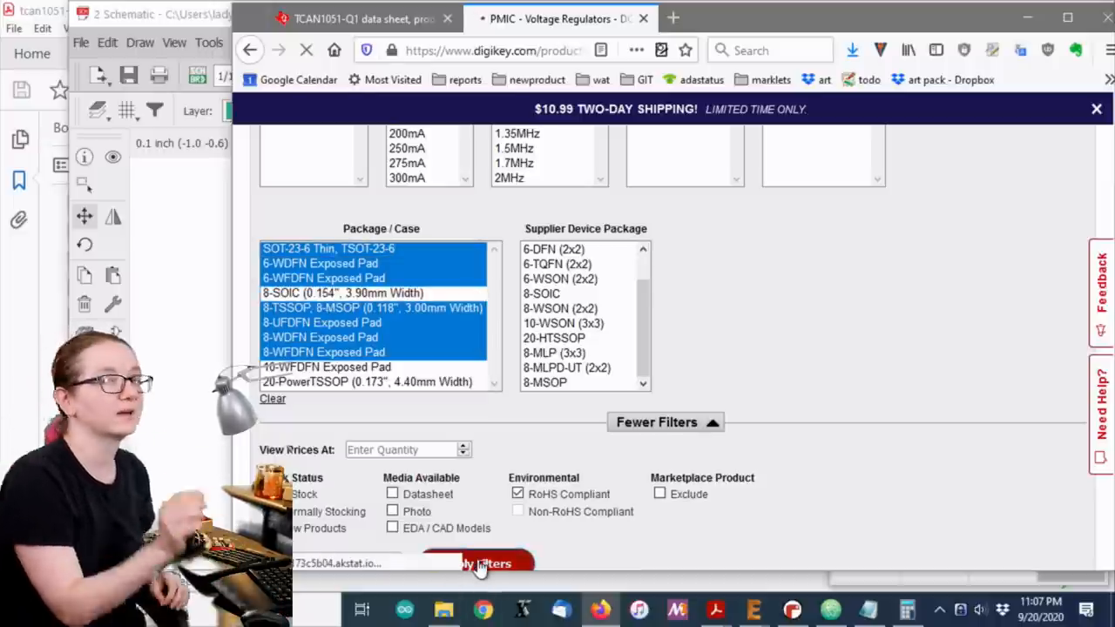
{"action": "left_click", "coordinate": [484, 564]}
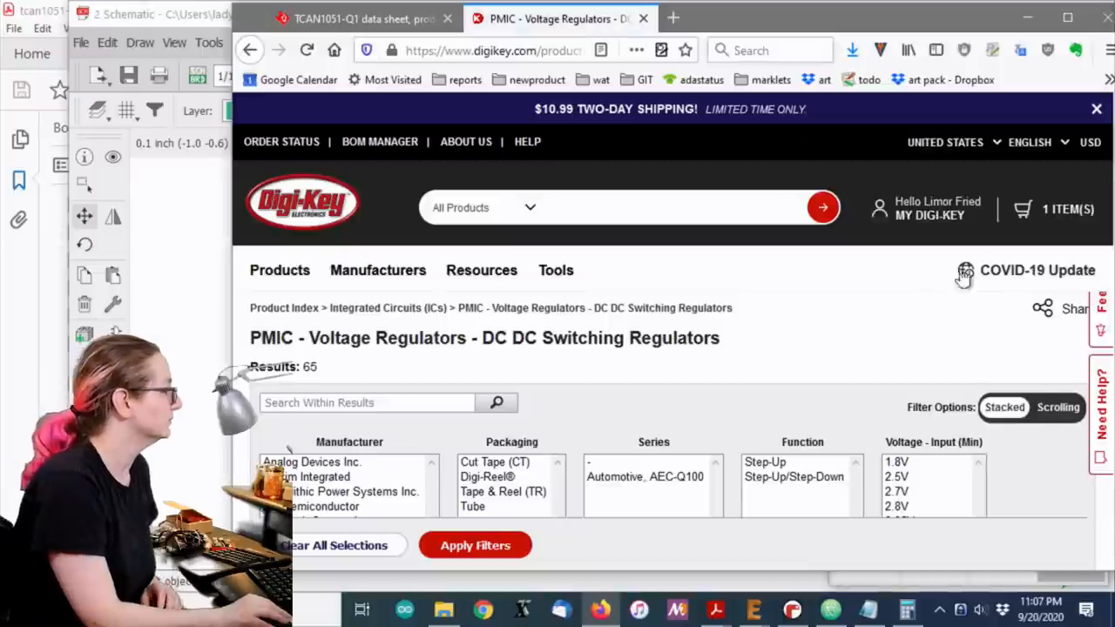
{"action": "scroll", "scroll_direction": "down", "scroll_amount": 3}
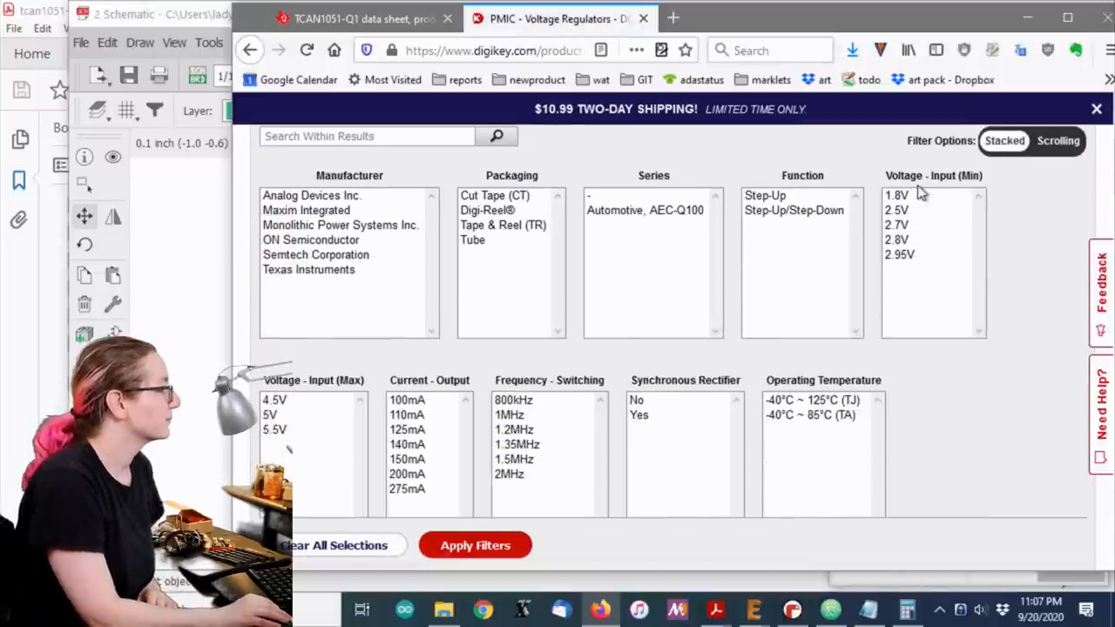
{"action": "mouse_move", "coordinate": [941, 268]}
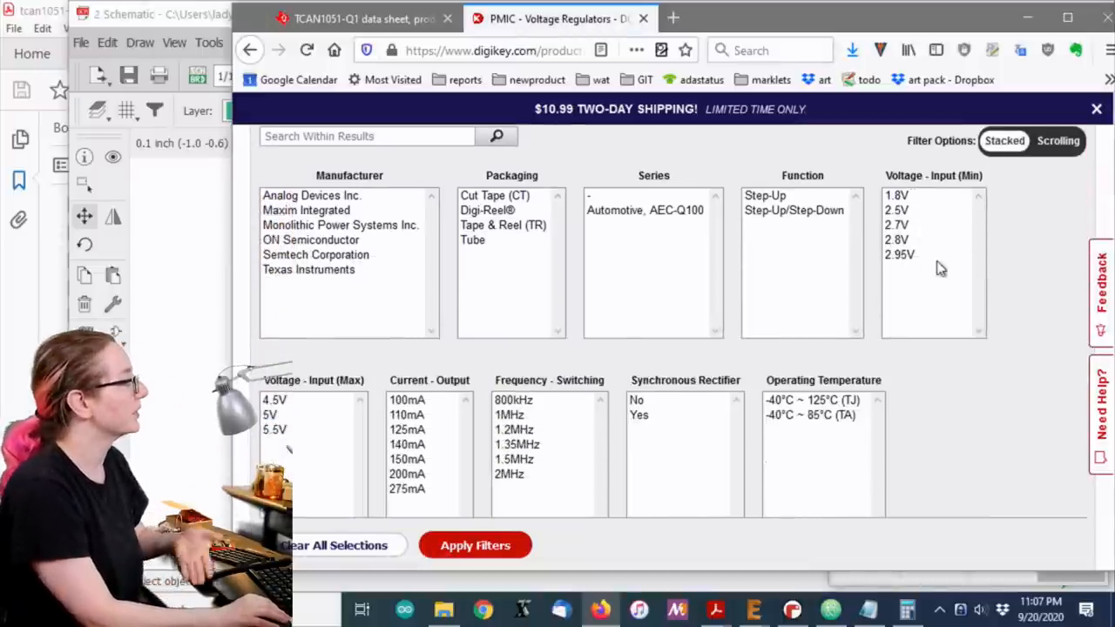
{"action": "scroll", "scroll_direction": "down", "scroll_amount": 3}
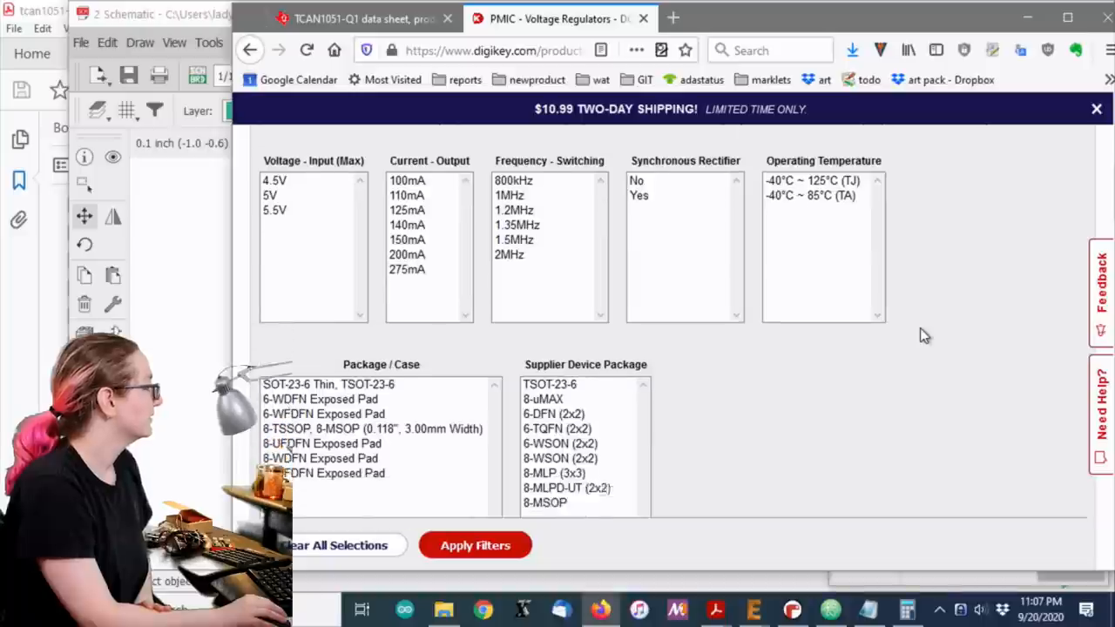
{"action": "left_click", "coordinate": [474, 544]}
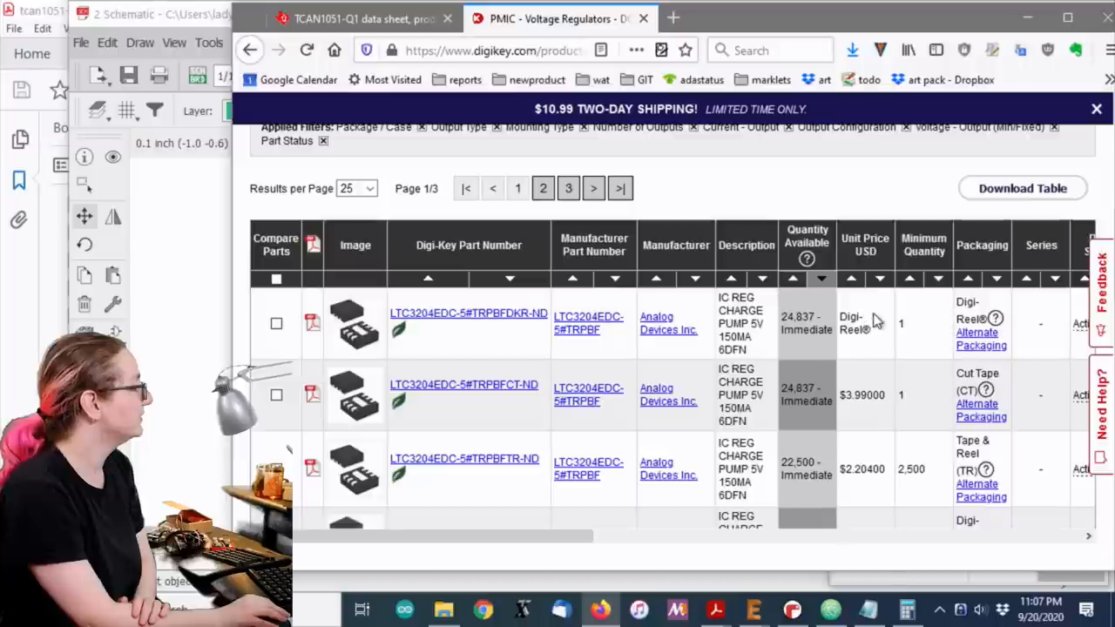
{"action": "mouse_move", "coordinate": [832, 379]}
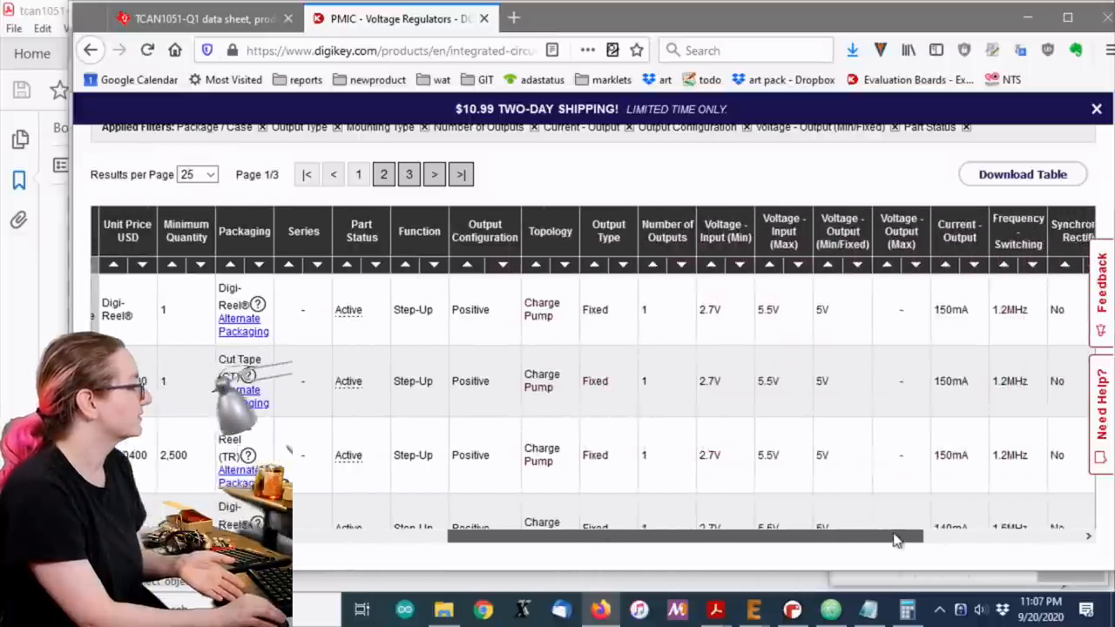
{"action": "scroll", "scroll_direction": "left", "scroll_amount": 3}
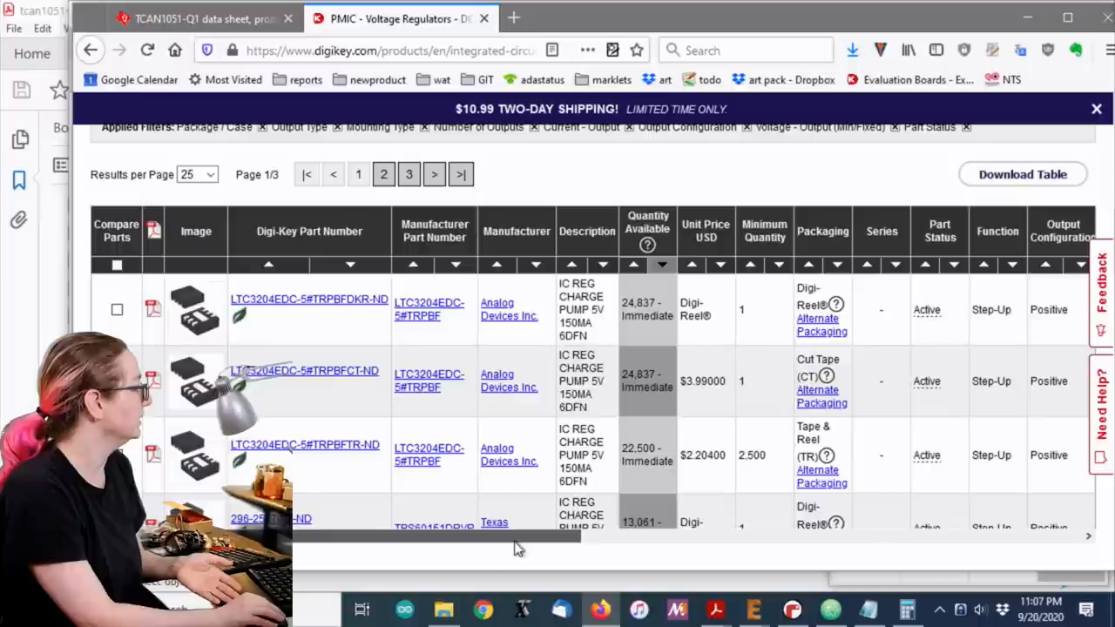
{"action": "scroll", "scroll_direction": "down", "scroll_amount": 3}
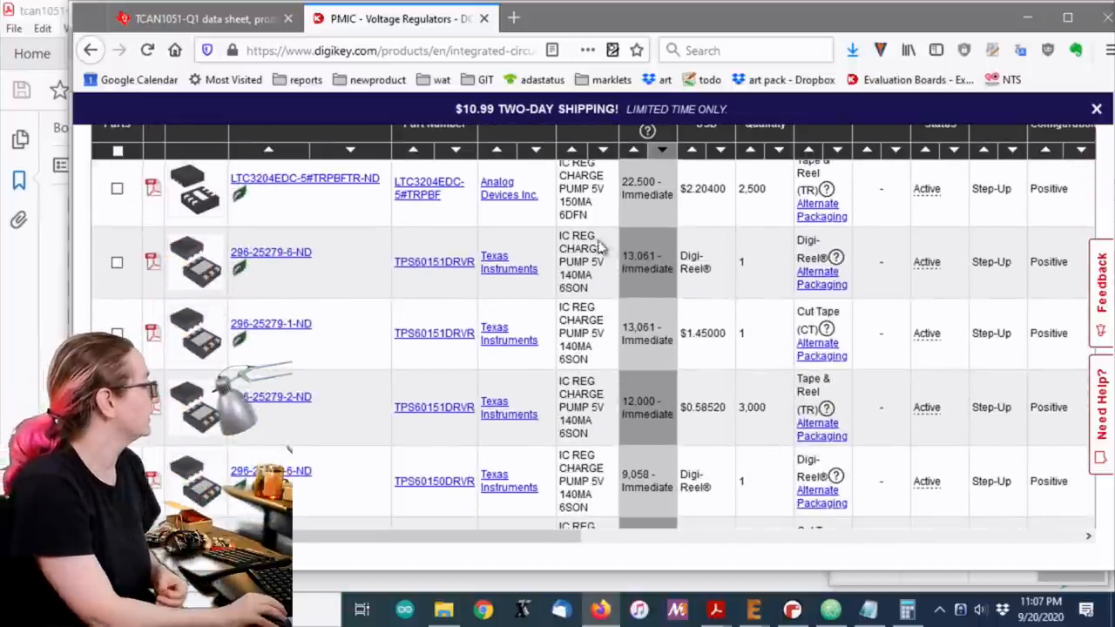
{"action": "scroll", "scroll_direction": "down", "scroll_amount": 3}
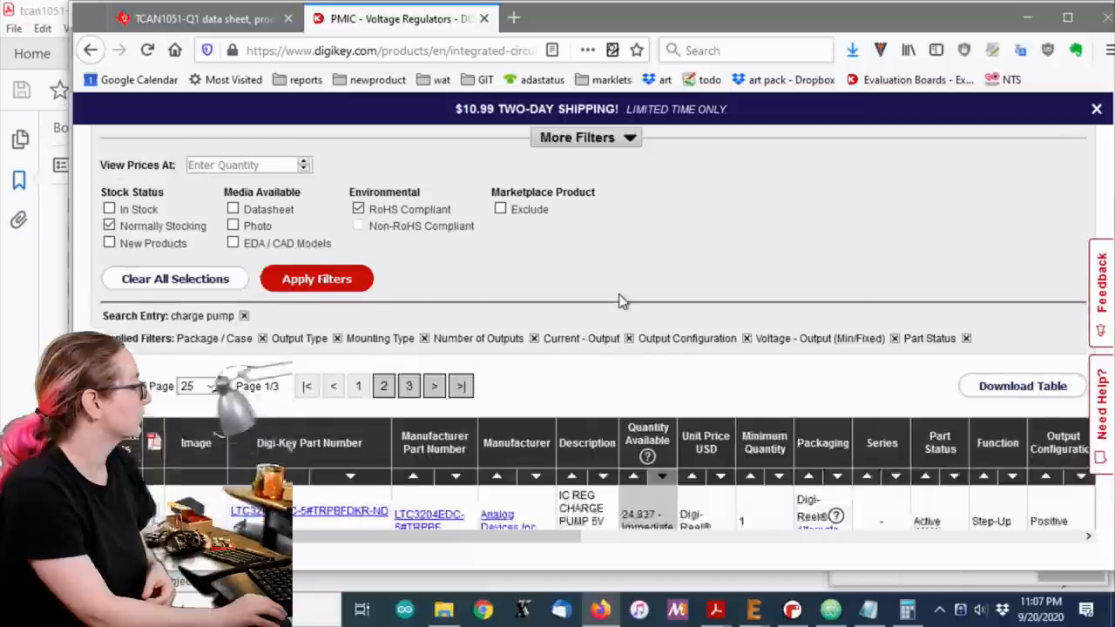
Filter Packaging to Tape & Reel (TR), leaving 21 parts led by LTC3204 and TPS60151
{"action": "scroll", "scroll_direction": "up", "scroll_amount": 3}
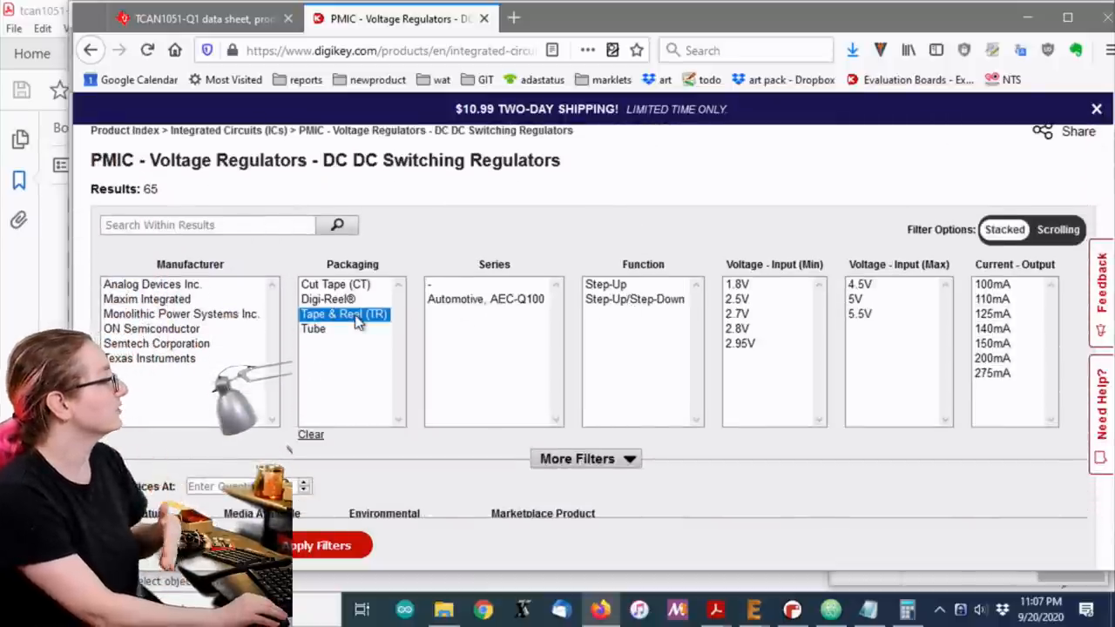
{"action": "left_click", "coordinate": [343, 314]}
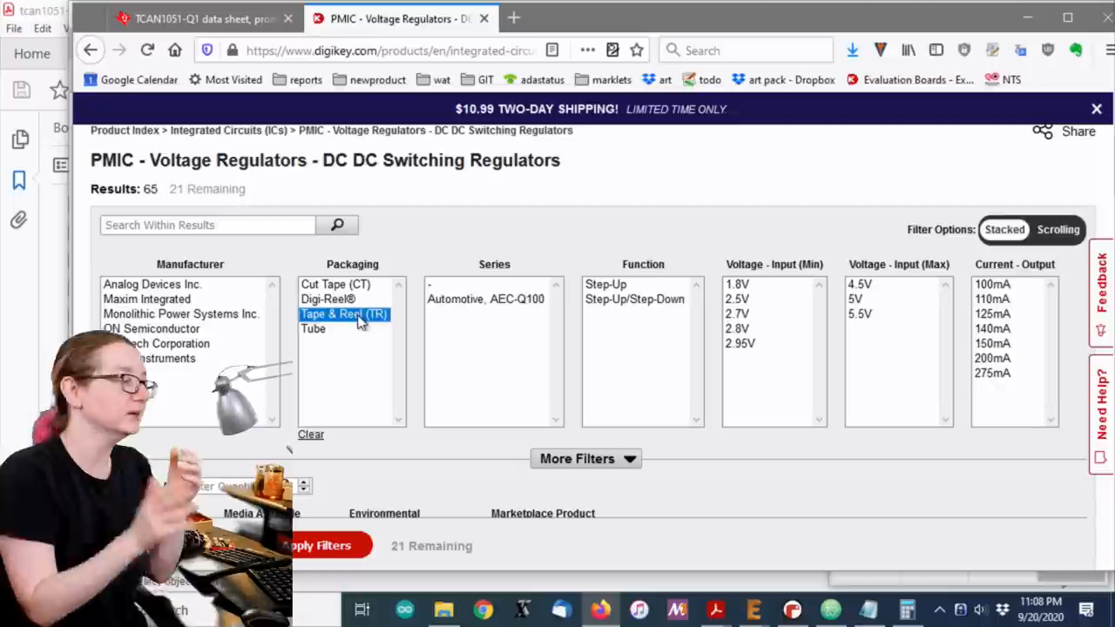
{"action": "mouse_move", "coordinate": [397, 450]}
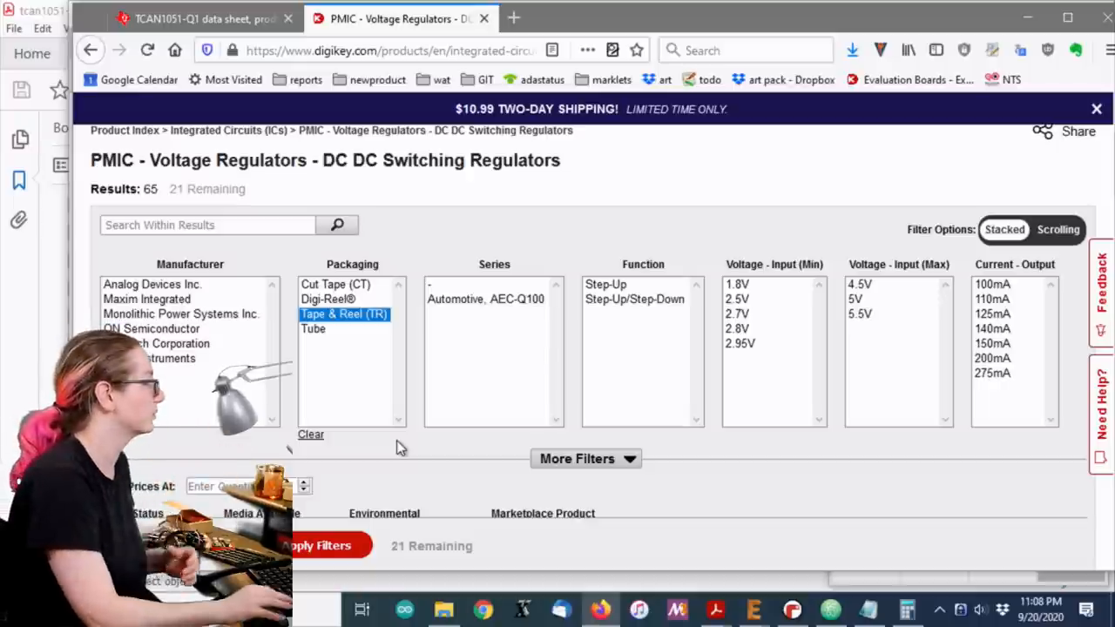
{"action": "scroll", "scroll_direction": "up", "scroll_amount": 3}
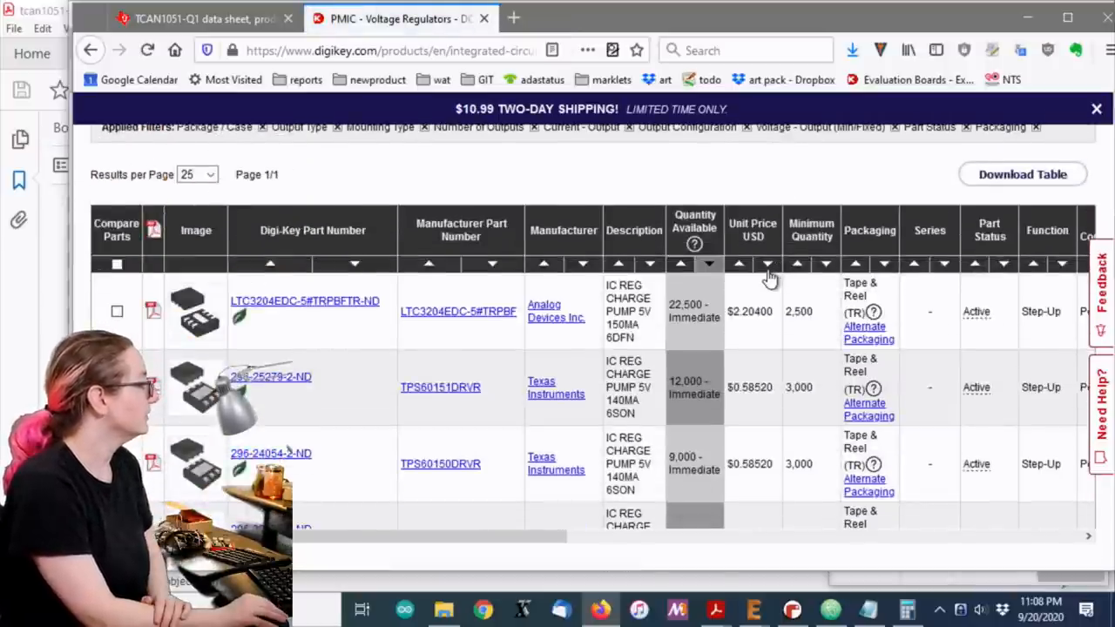
{"action": "mouse_move", "coordinate": [714, 322]}
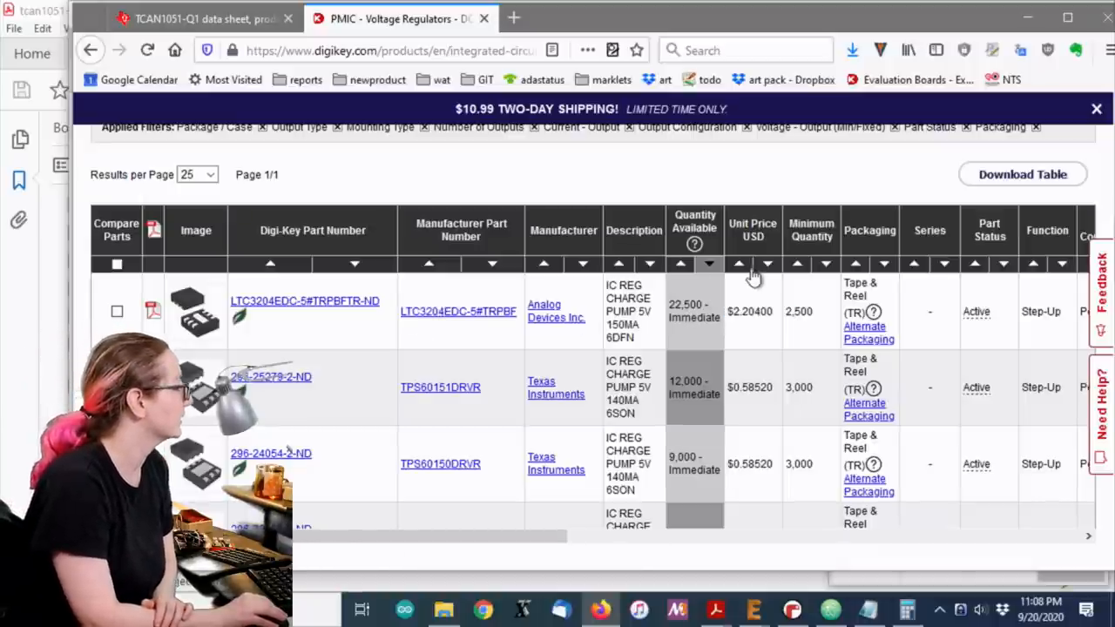
Sort results by Unit Price ascending so MP9361DJ-LF-Z comes first
{"action": "left_click", "coordinate": [738, 265]}
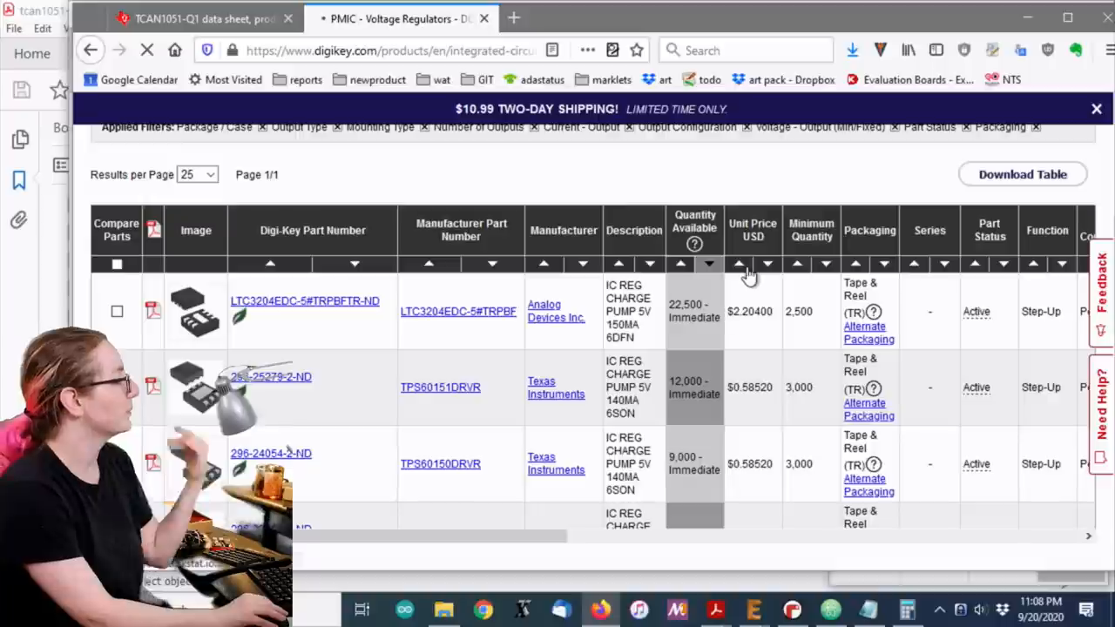
{"action": "scroll", "scroll_direction": "up", "scroll_amount": 3}
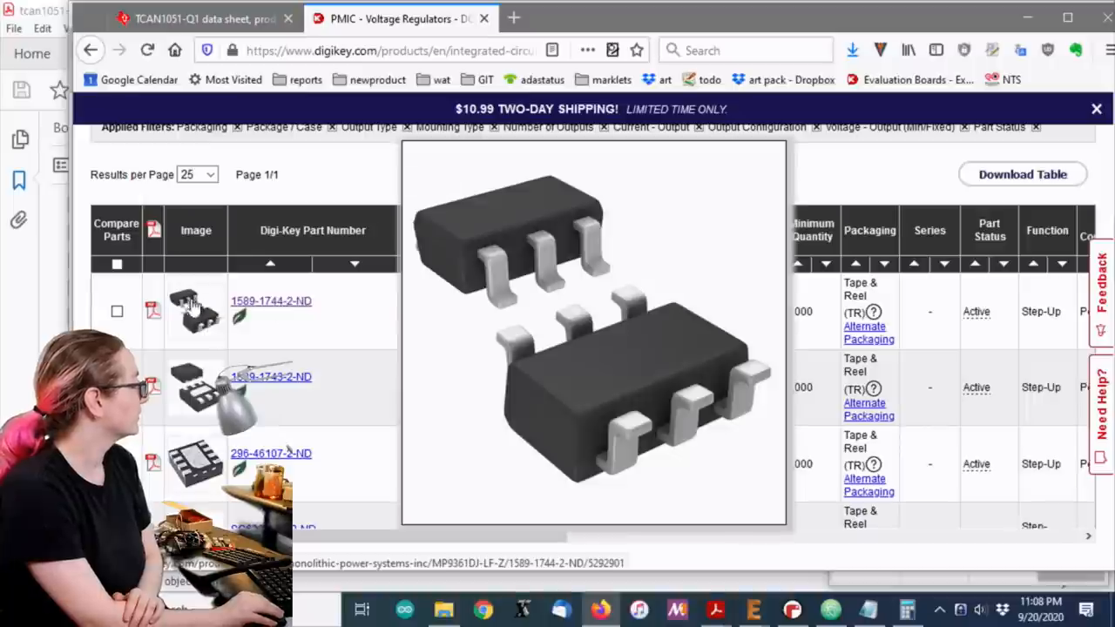
{"action": "mouse_move", "coordinate": [195, 310]}
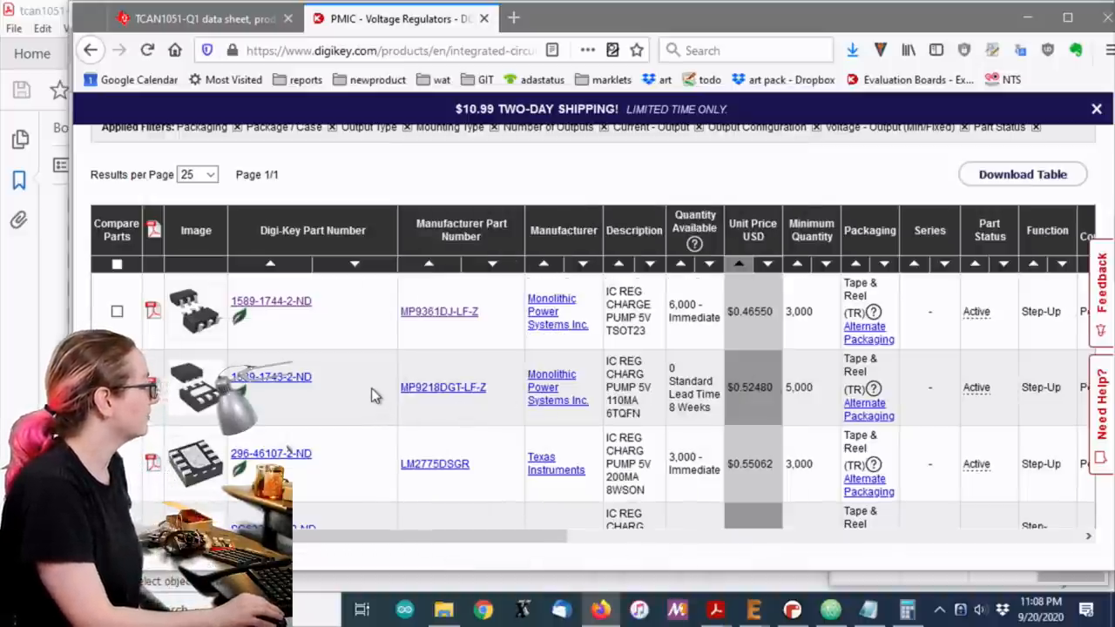
{"action": "mouse_move", "coordinate": [864, 404]}
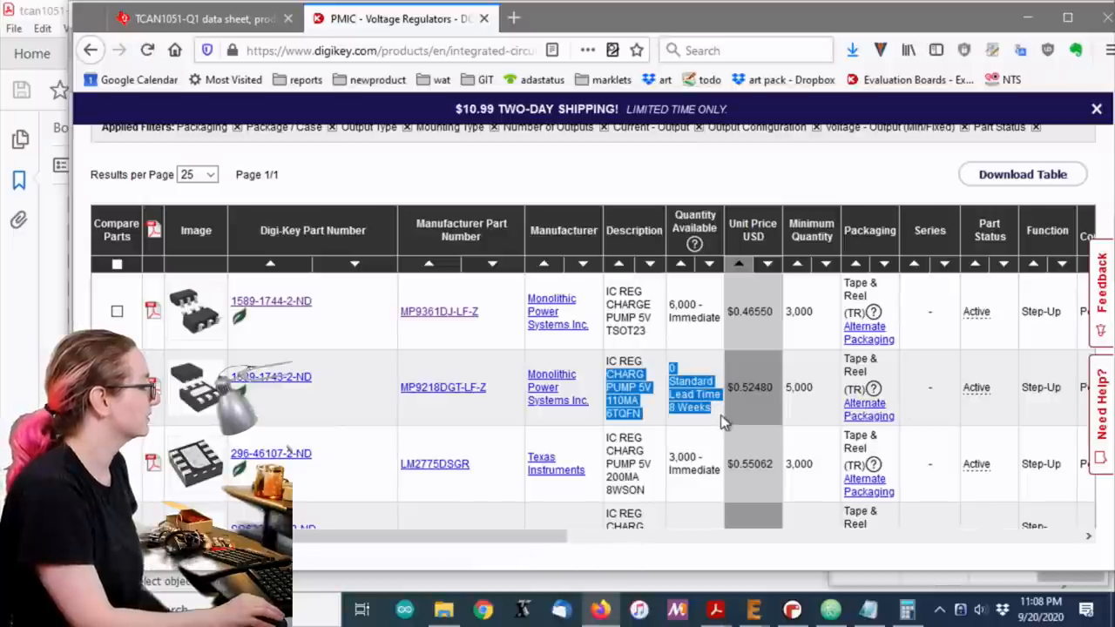
{"action": "scroll", "scroll_direction": "down", "scroll_amount": 3}
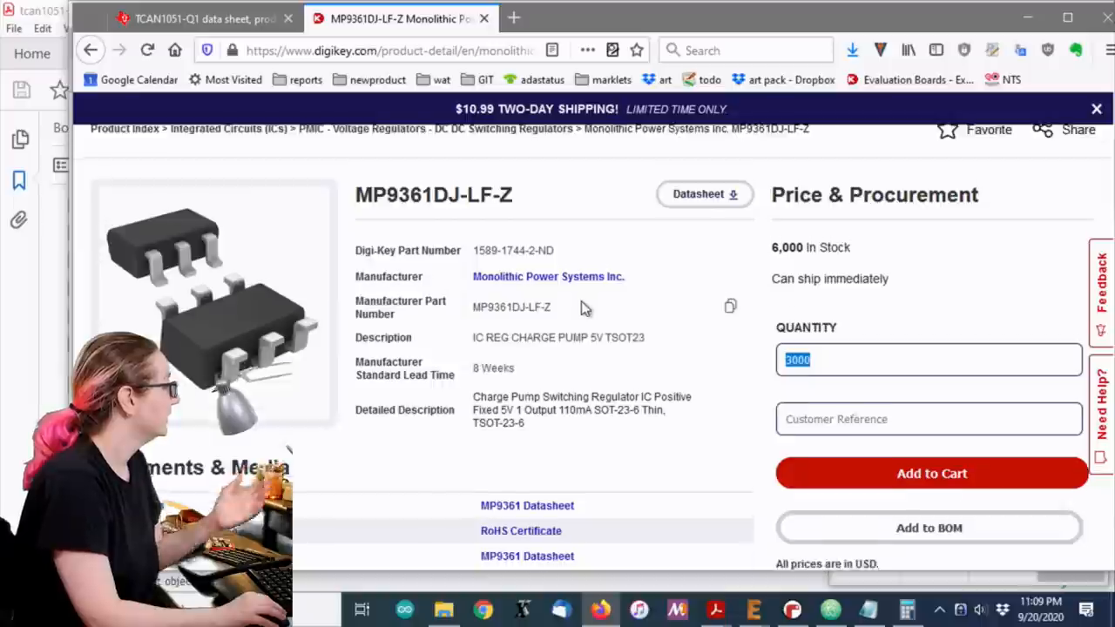
Review the MP9361DJ-LF-Z page's datasheet links and $0.438 pricing at 3,000
{"action": "scroll", "scroll_direction": "down", "scroll_amount": 3}
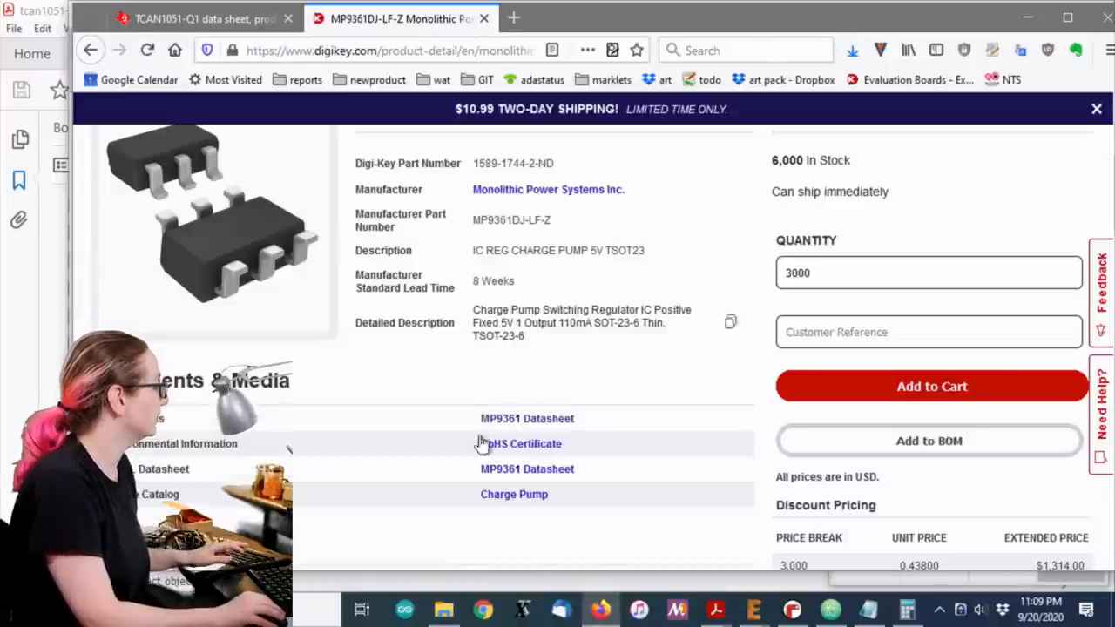
{"action": "mouse_move", "coordinate": [714, 610]}
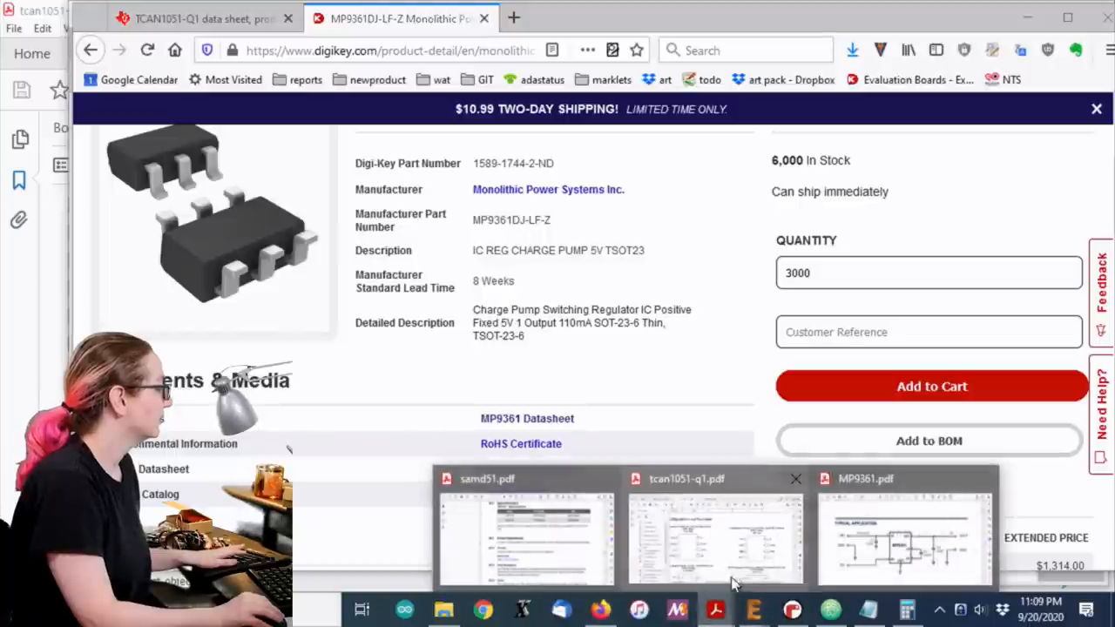
Switch to the MP9361.pdf datasheet in Acrobat Reader at its typical application circuit
{"action": "left_click", "coordinate": [902, 532]}
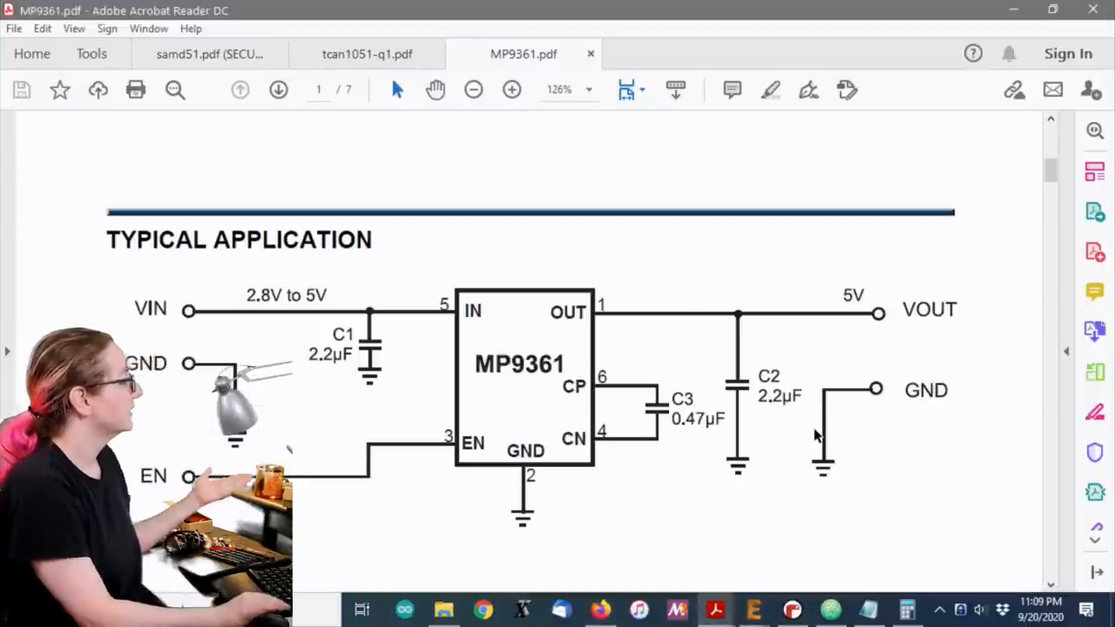
{"action": "mouse_move", "coordinate": [376, 321]}
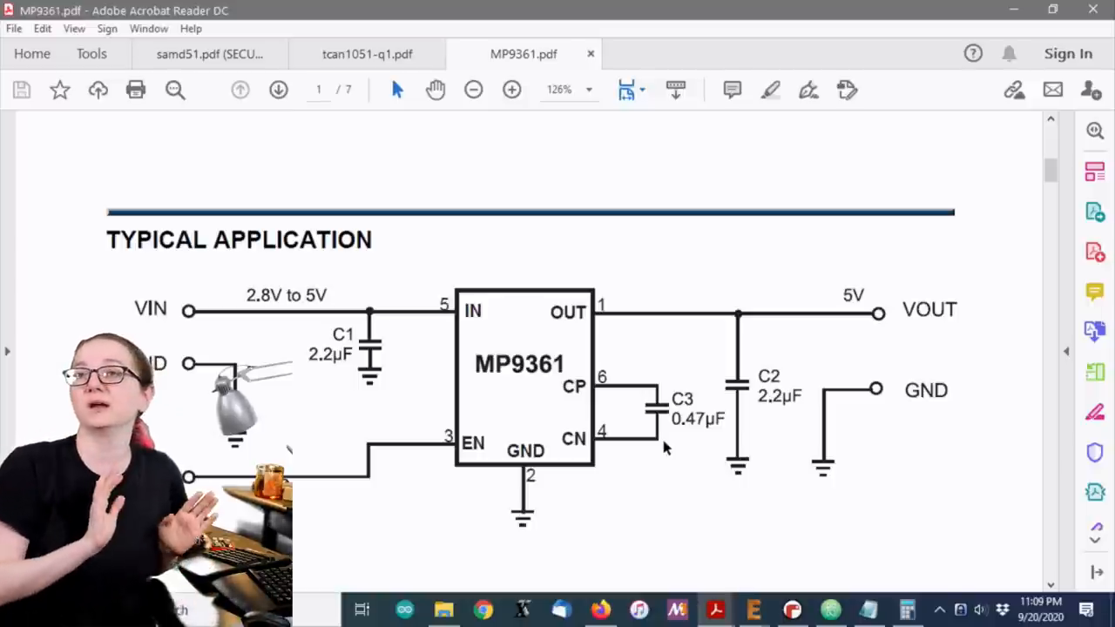
{"action": "mouse_move", "coordinate": [705, 382]}
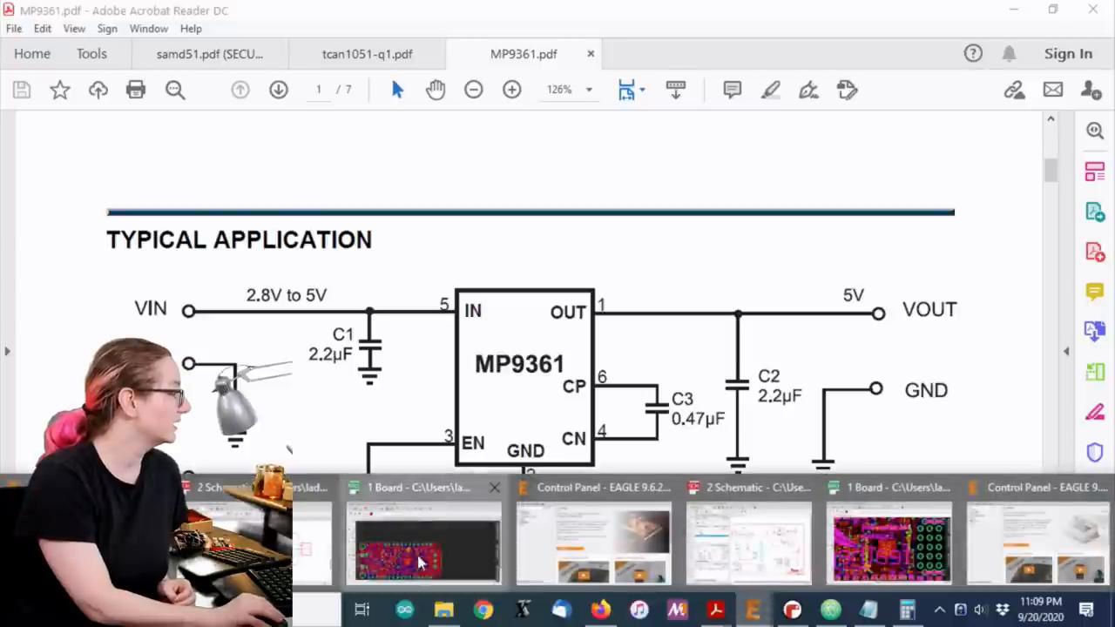
Switch to the EAGLE Feather M4 CAN board layout and check its 5V area
{"action": "left_click", "coordinate": [425, 543]}
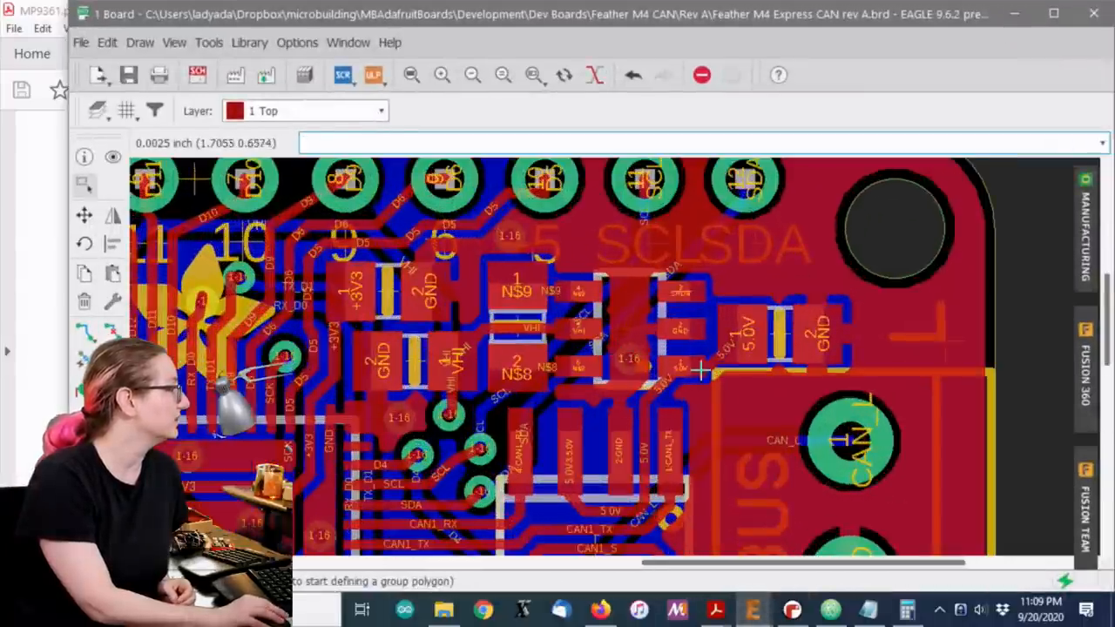
{"action": "mouse_move", "coordinate": [554, 307]}
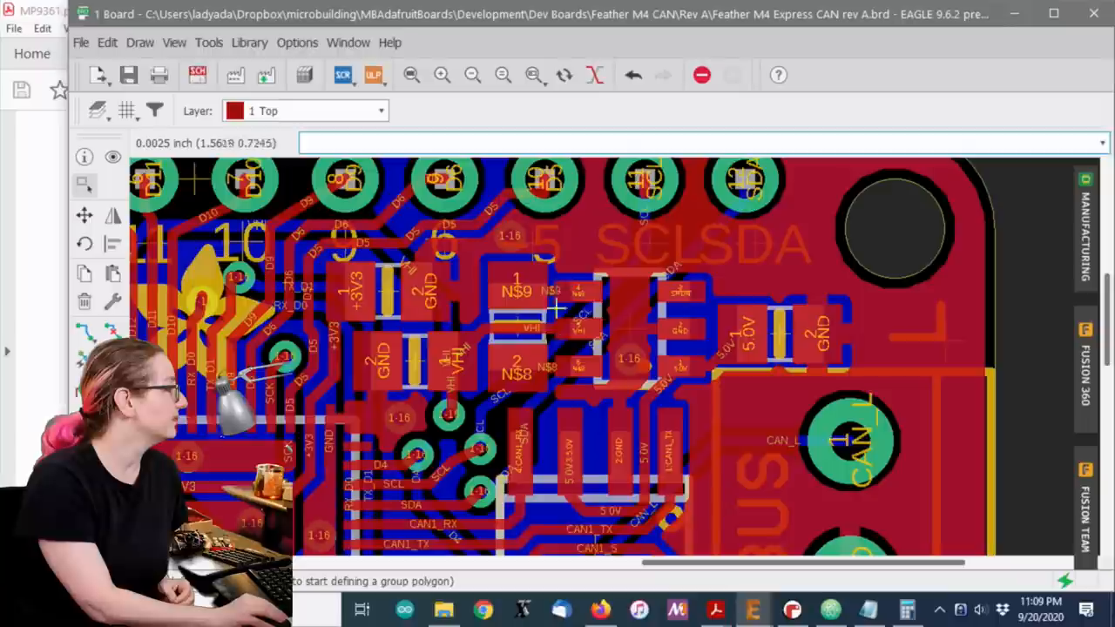
{"action": "mouse_move", "coordinate": [507, 361]}
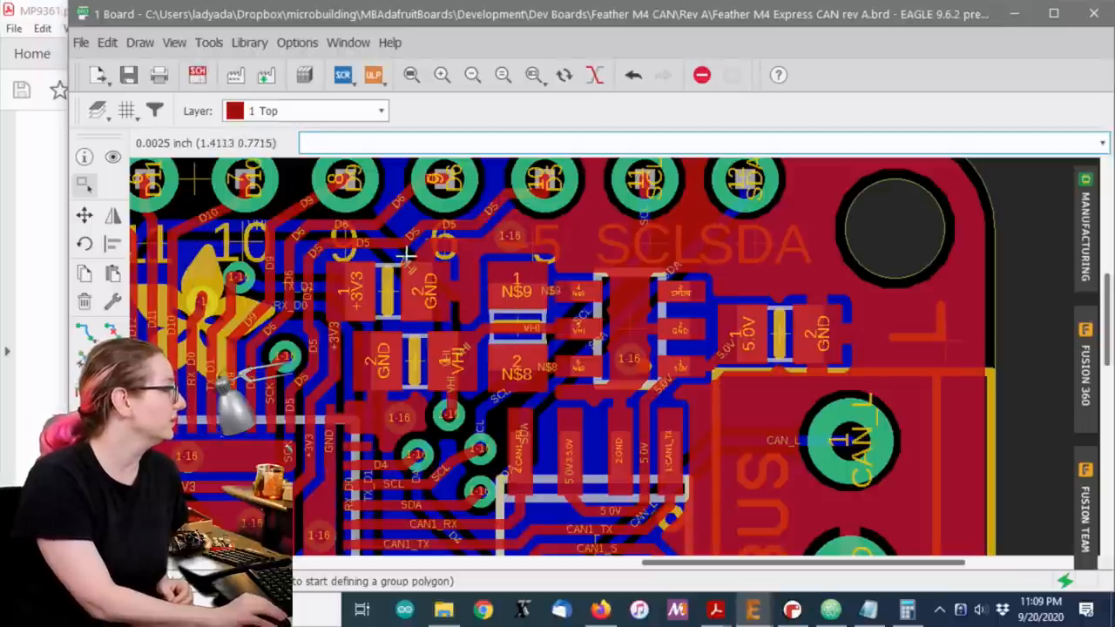
{"action": "left_click", "coordinate": [342, 74]}
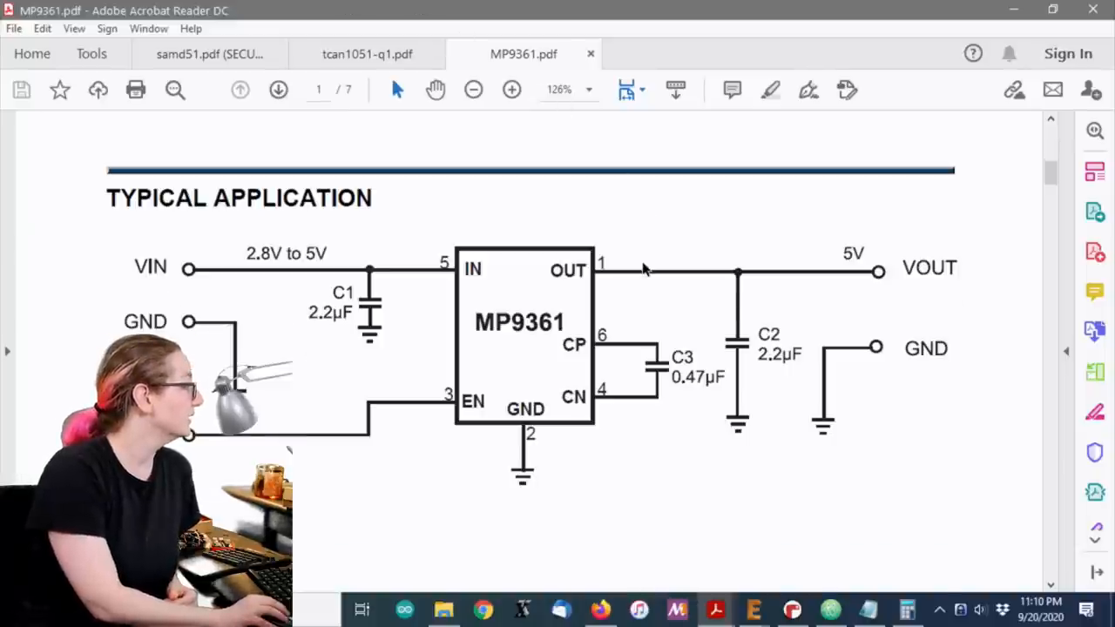
Scroll the MP9361 datasheet to show the full typical application circuit
{"action": "scroll", "scroll_direction": "down", "scroll_amount": 3}
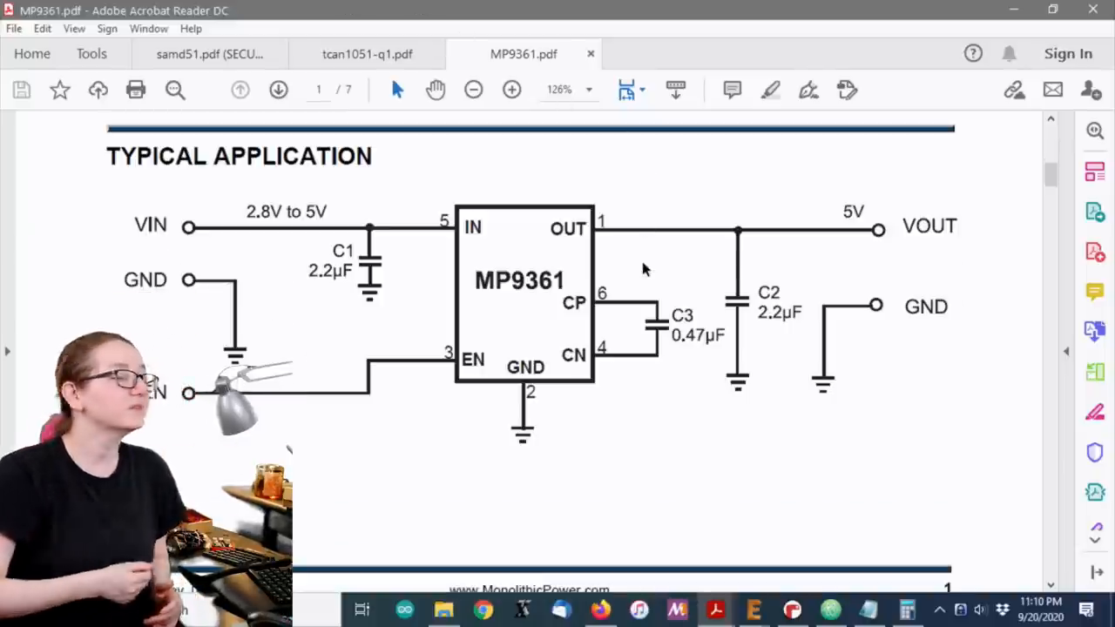